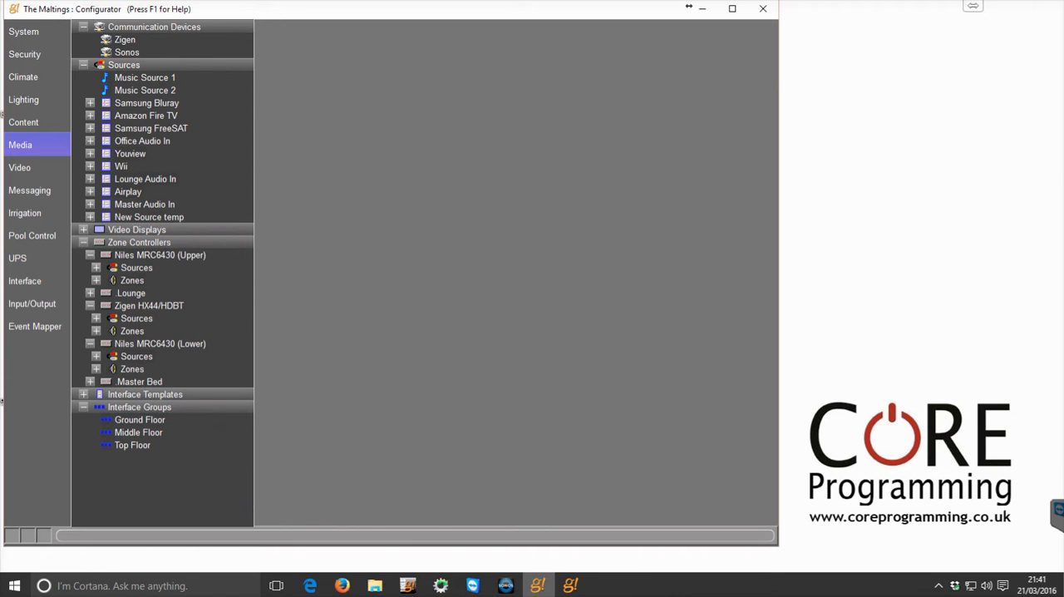
mouse_move(166, 243)
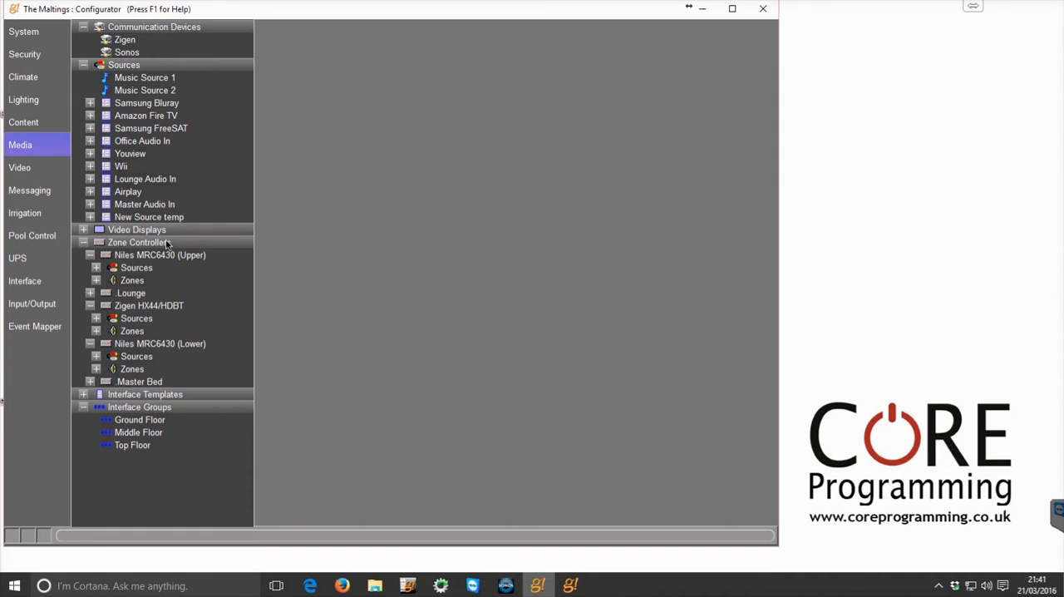
Add a Sonos Single Zone & Virtual Matrix zone controller, accepting the unsupported driver warning
right_click(137, 242)
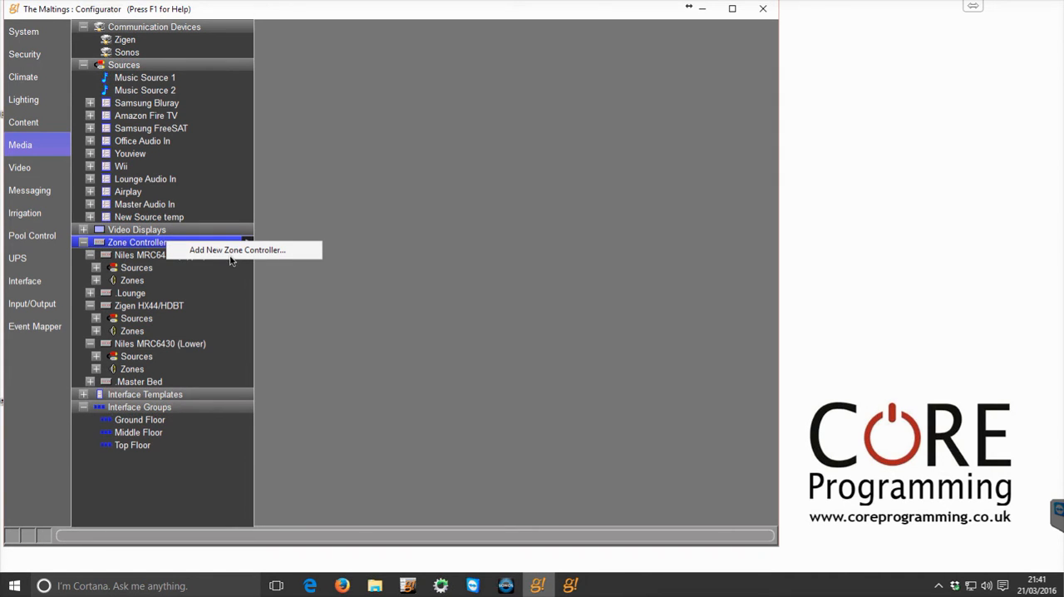
mouse_move(241, 256)
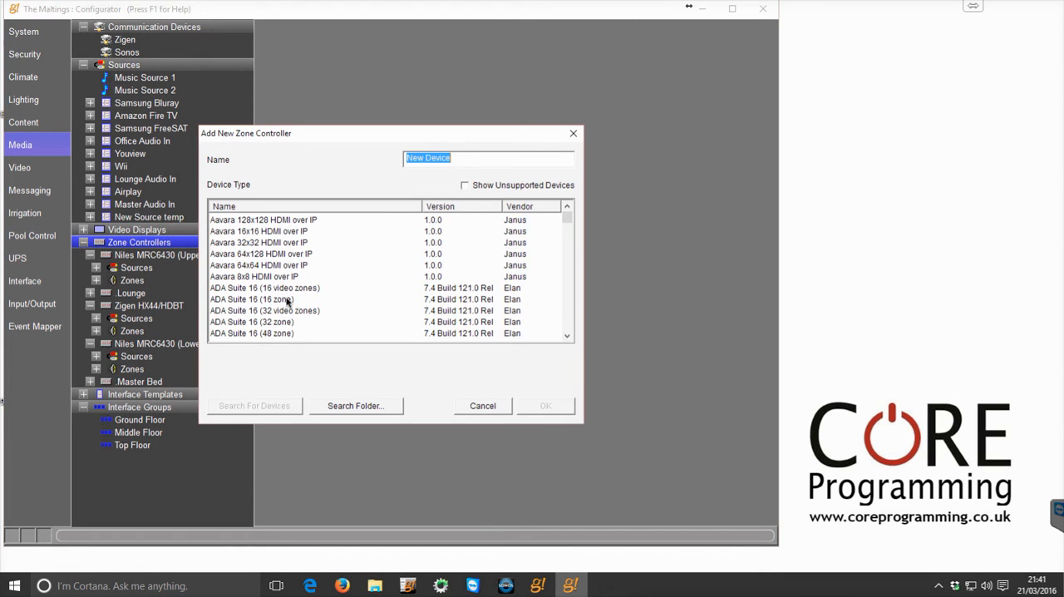
mouse_move(254, 323)
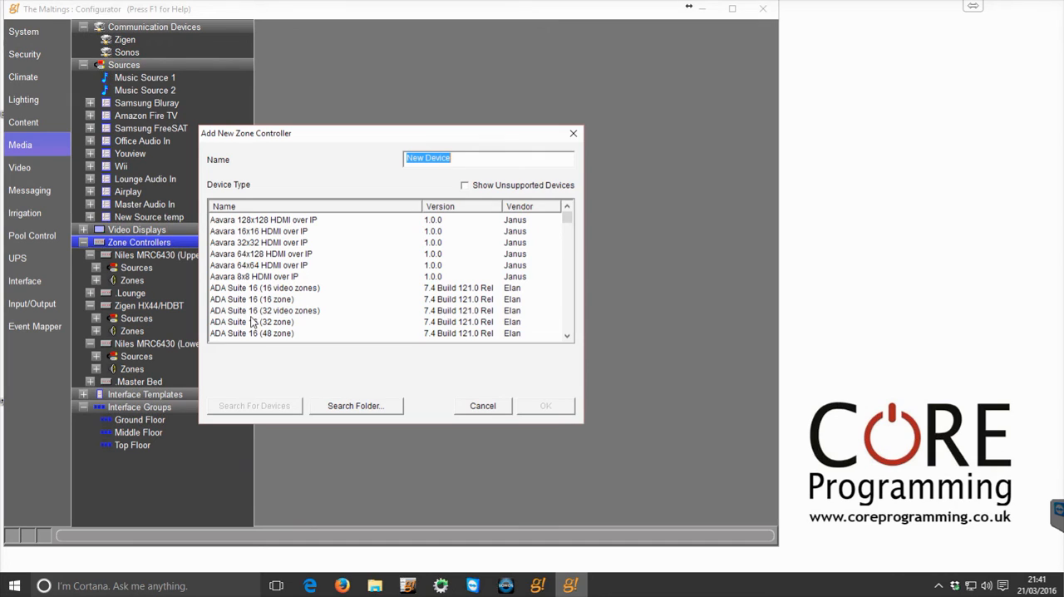
left_click(266, 333)
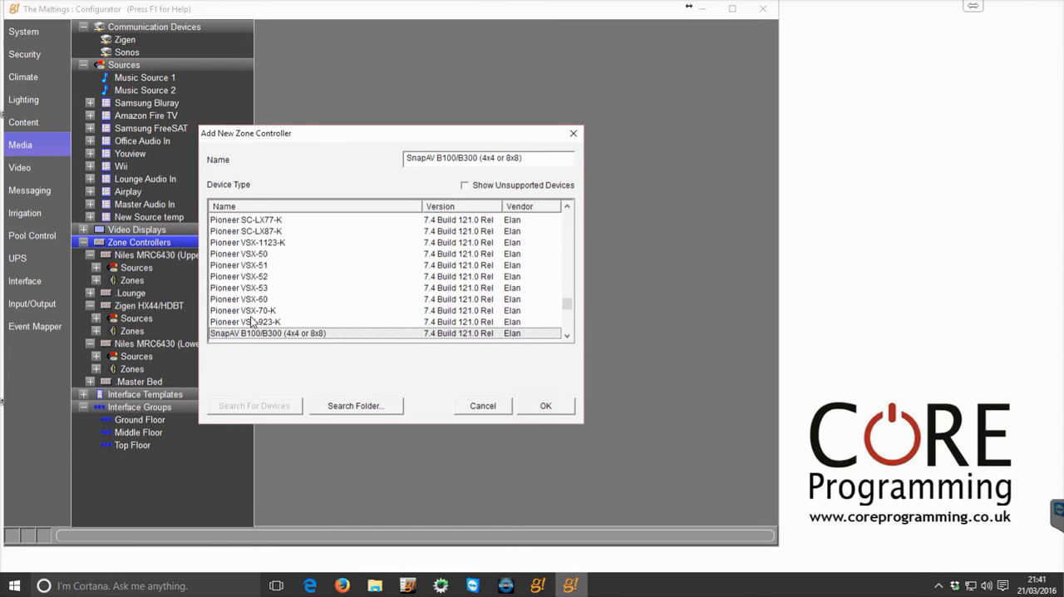
left_click(272, 332)
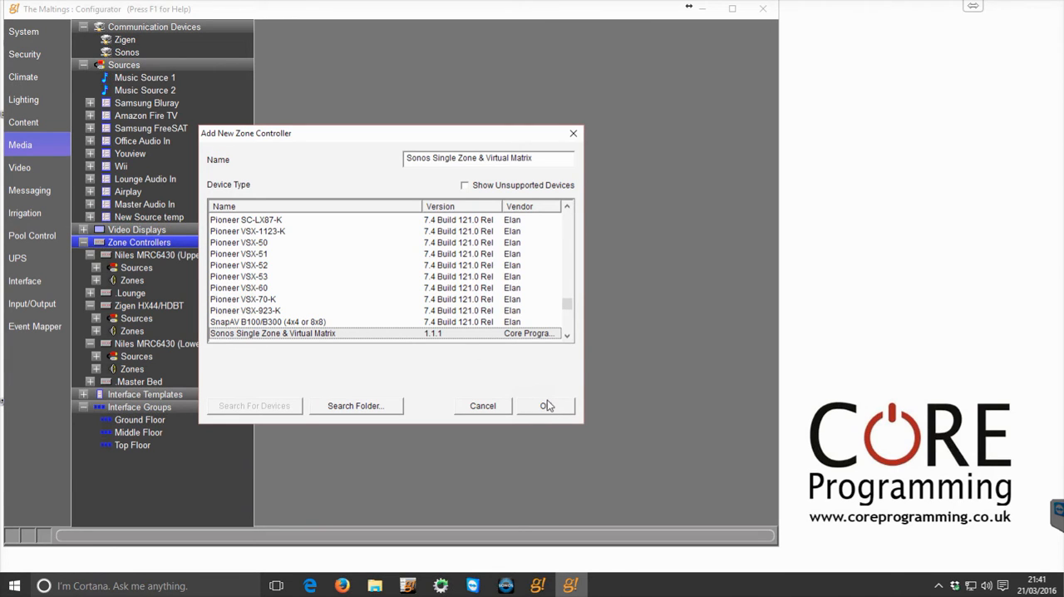
mouse_move(406, 313)
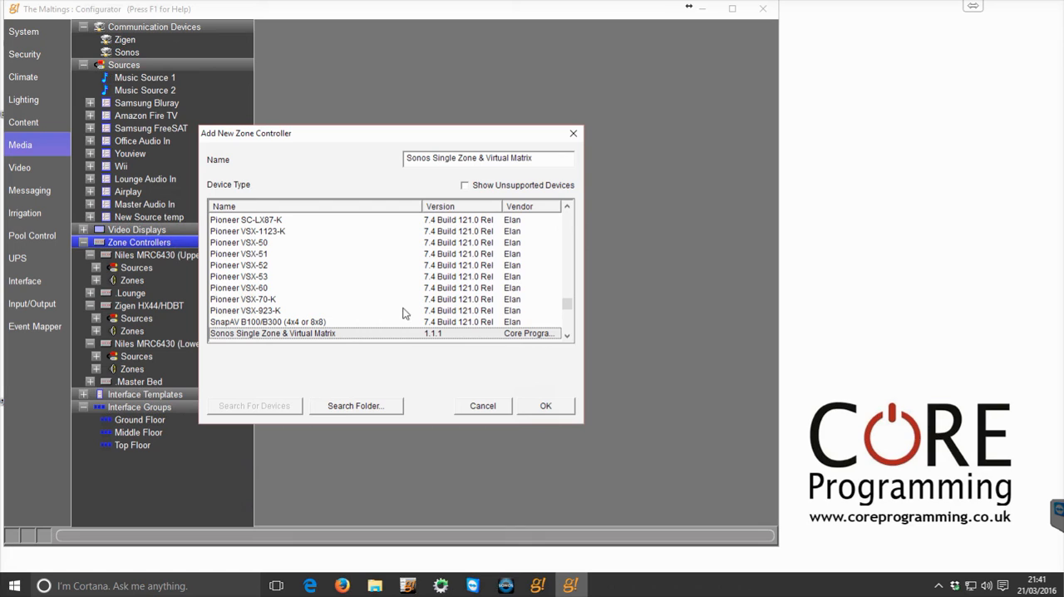
mouse_move(380, 417)
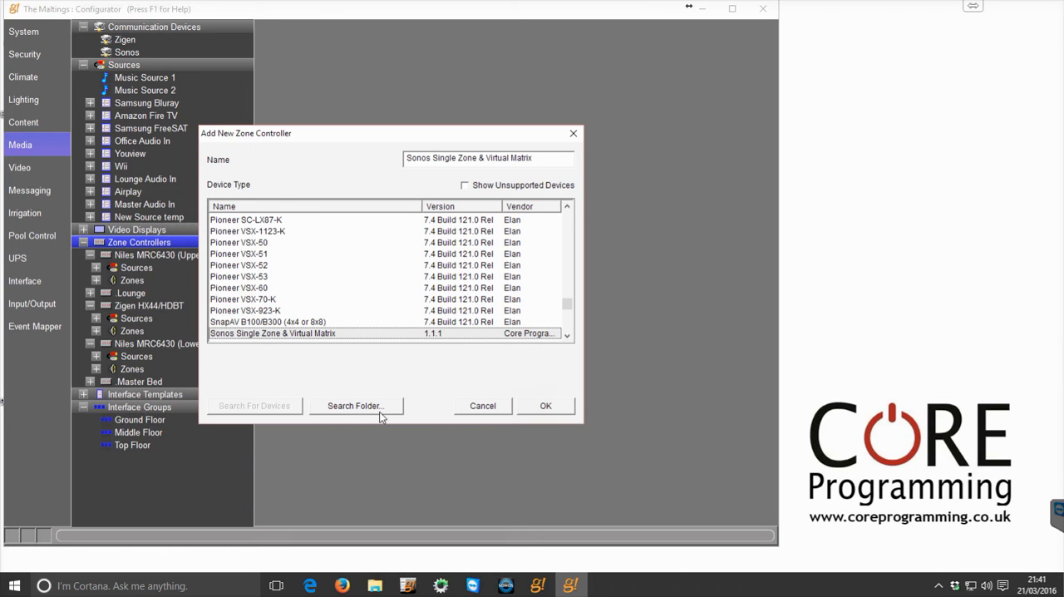
mouse_move(388, 413)
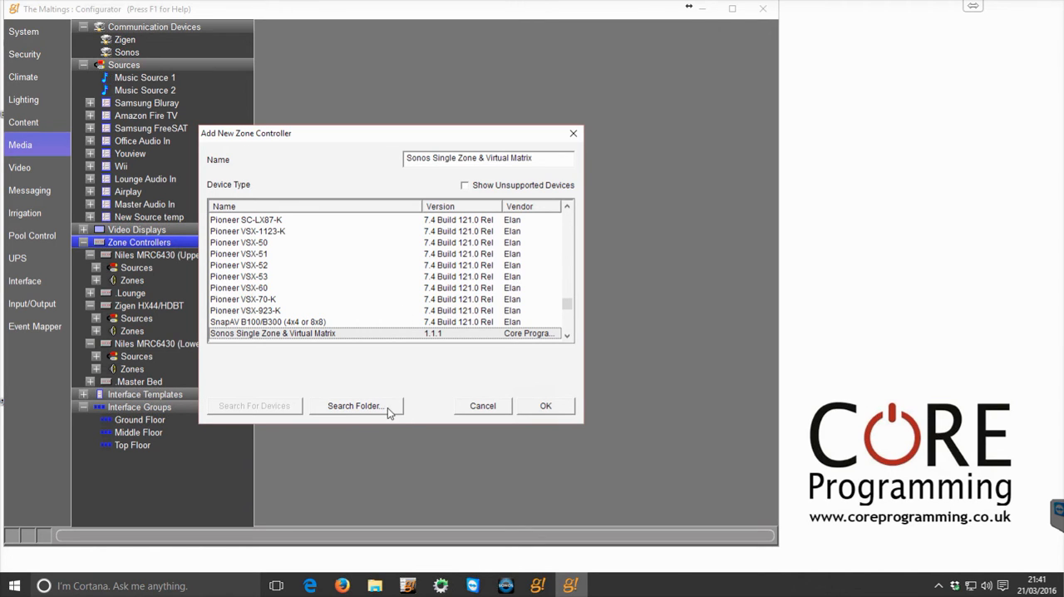
mouse_move(380, 402)
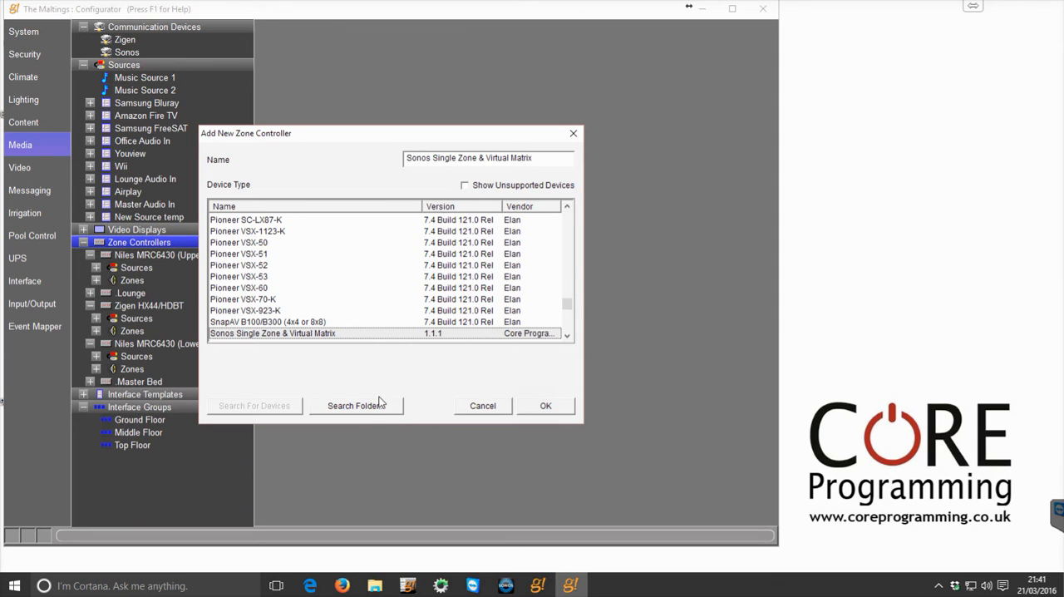
mouse_move(397, 402)
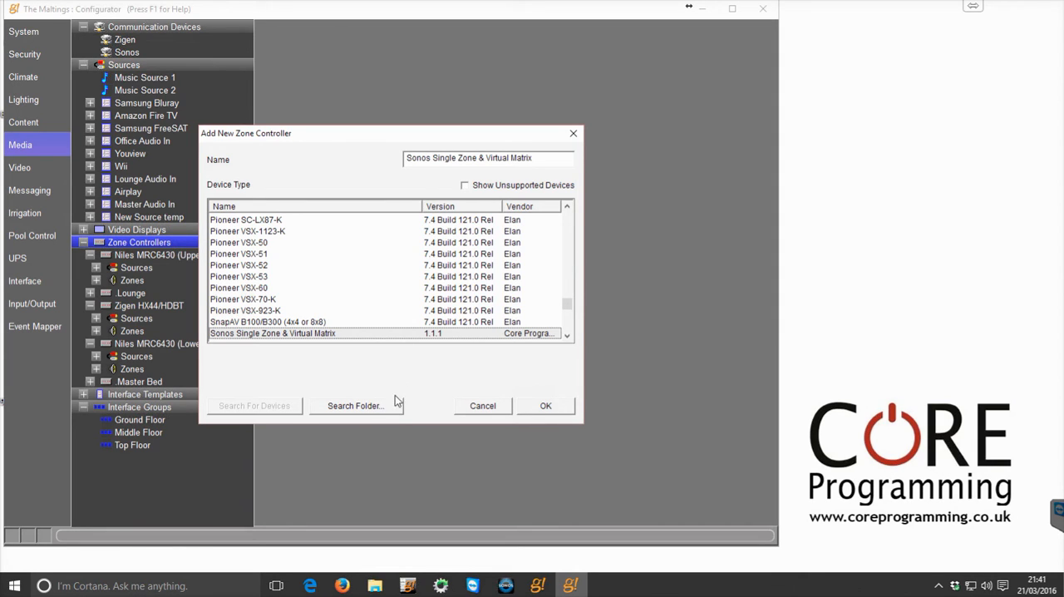
mouse_move(555, 414)
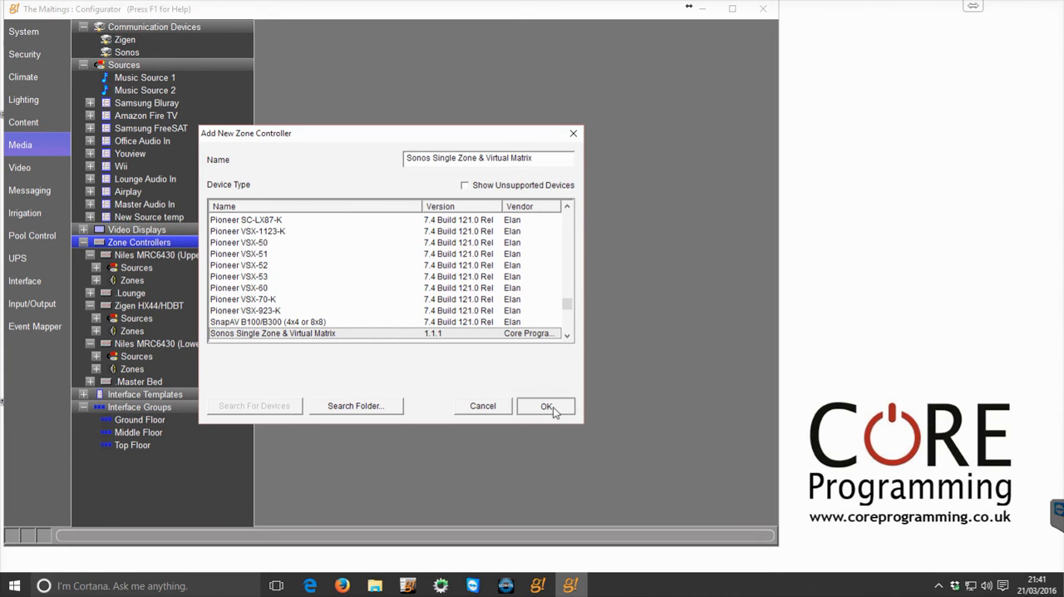
left_click(545, 405)
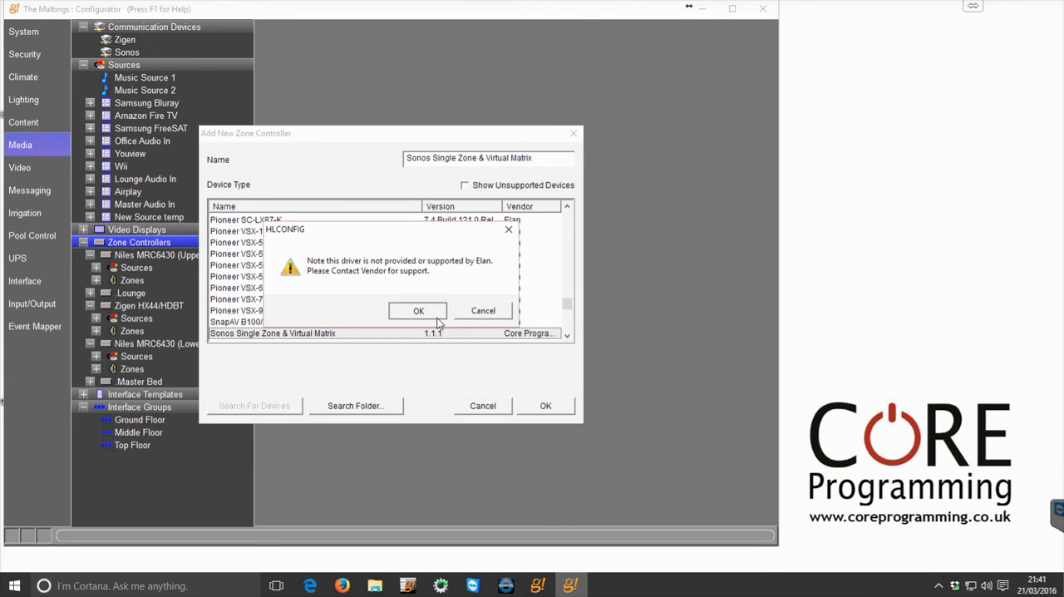
left_click(418, 310)
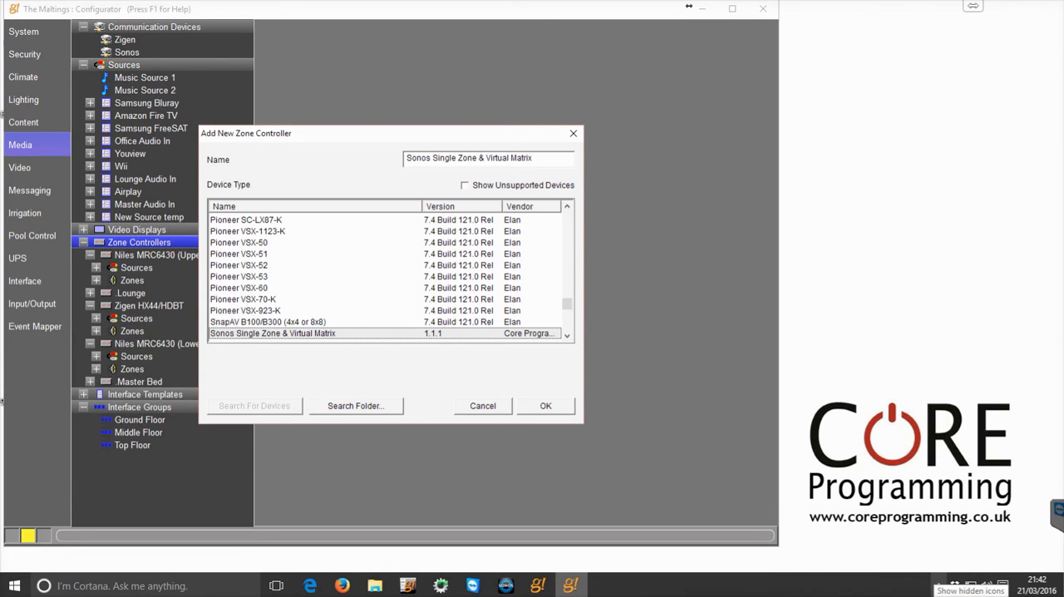
left_click(545, 406)
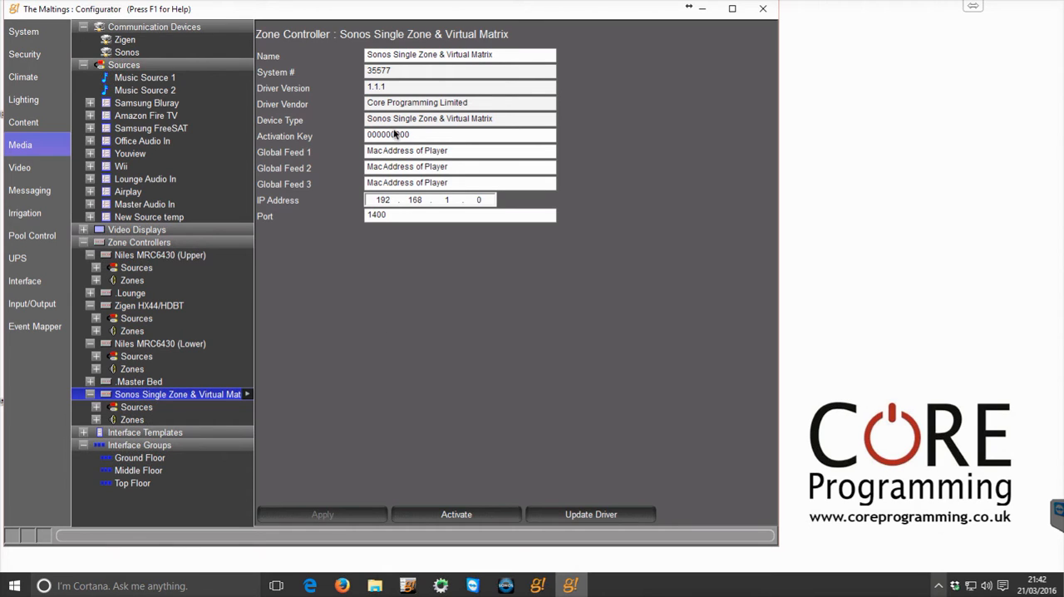
mouse_move(416, 141)
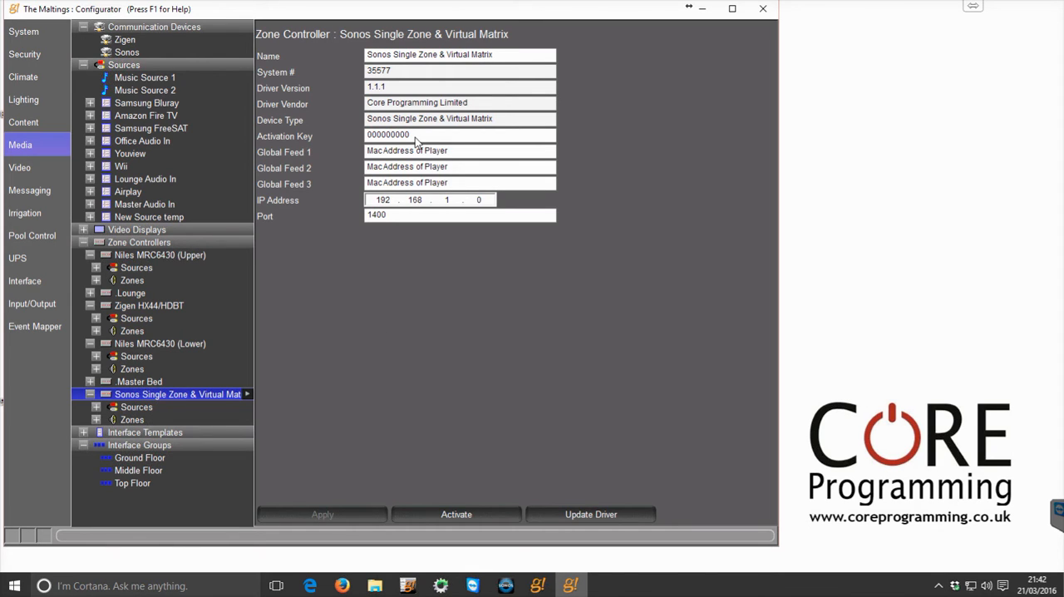
double_click(388, 134)
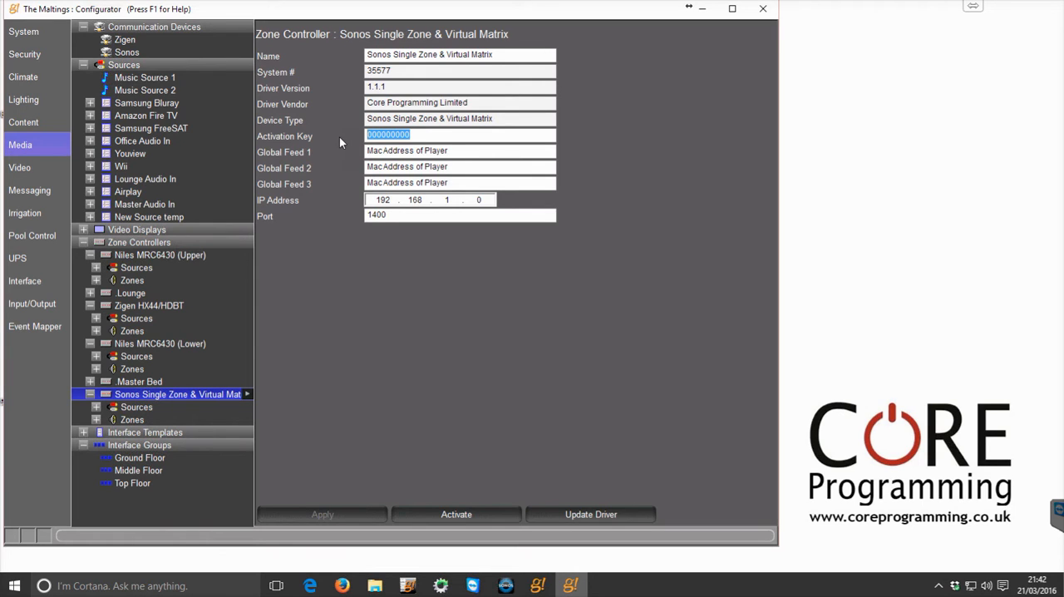
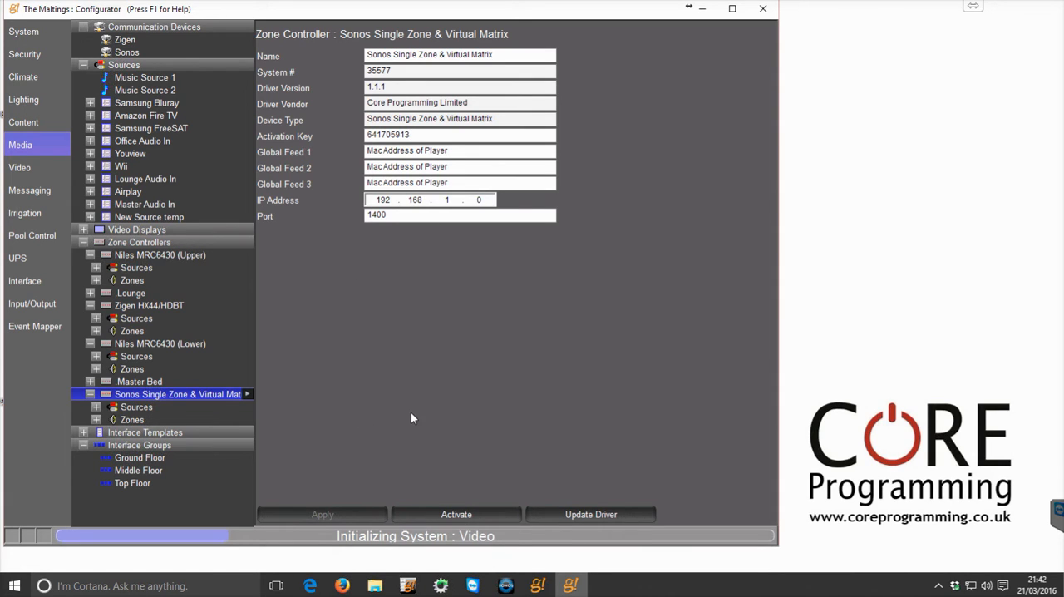
mouse_move(349, 353)
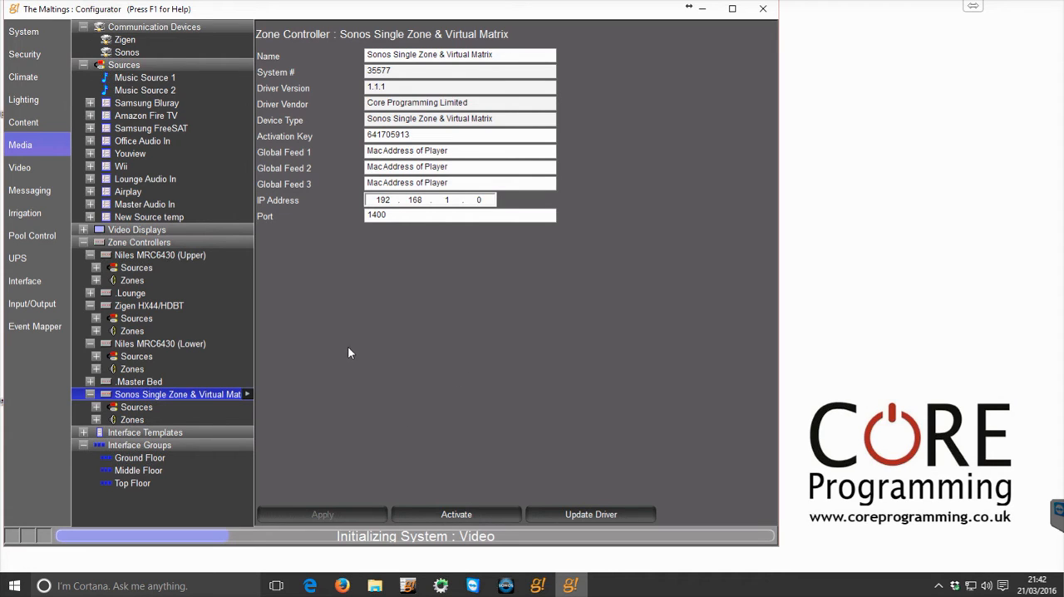
mouse_move(494, 295)
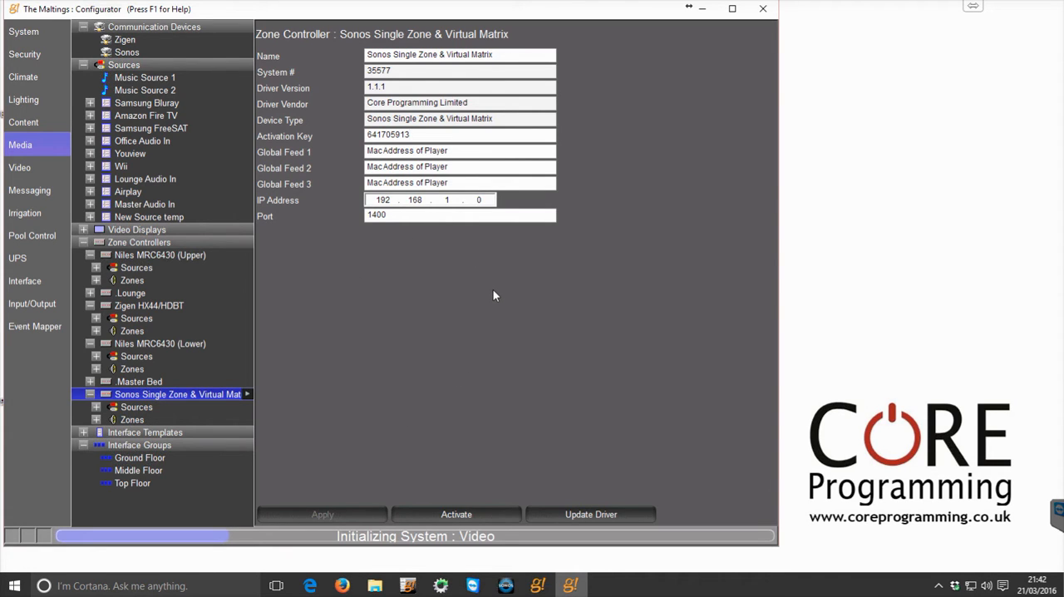
mouse_move(542, 320)
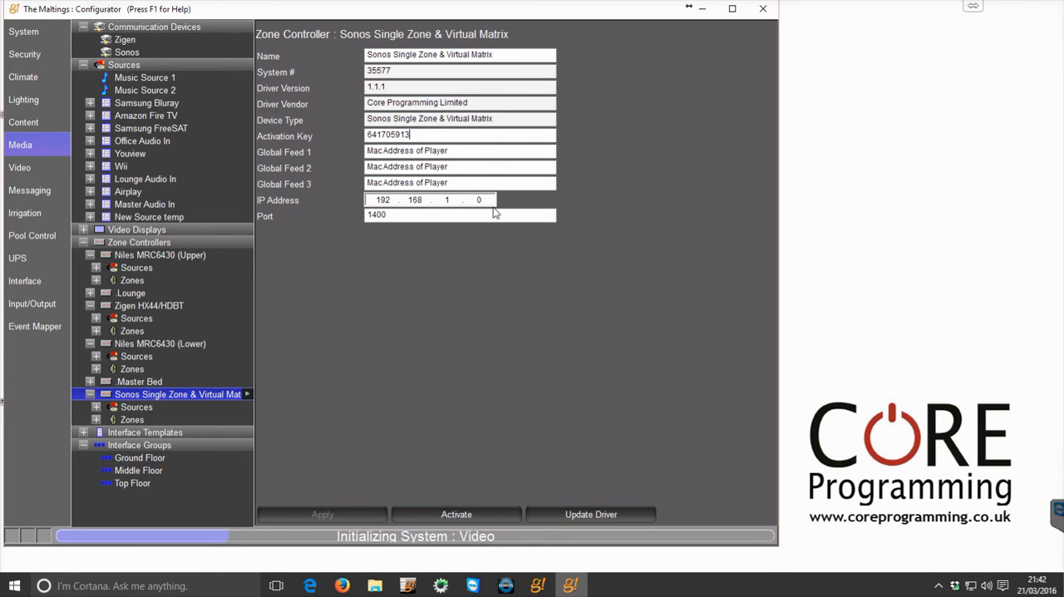
mouse_move(478, 215)
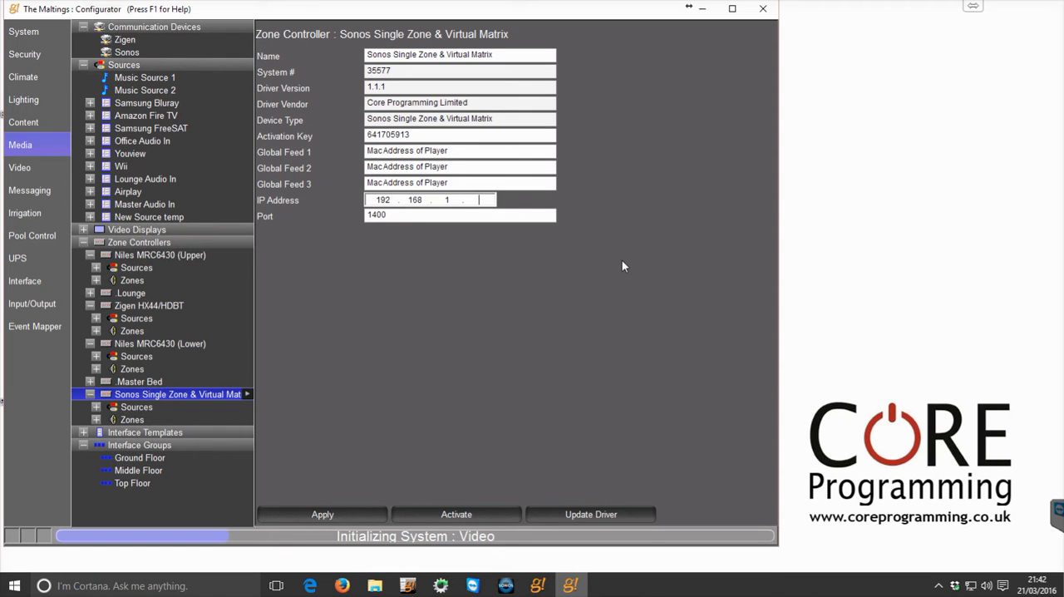
Complete the IP address as 192.168.1.53 with port 1400 and apply the controller settings
type("53")
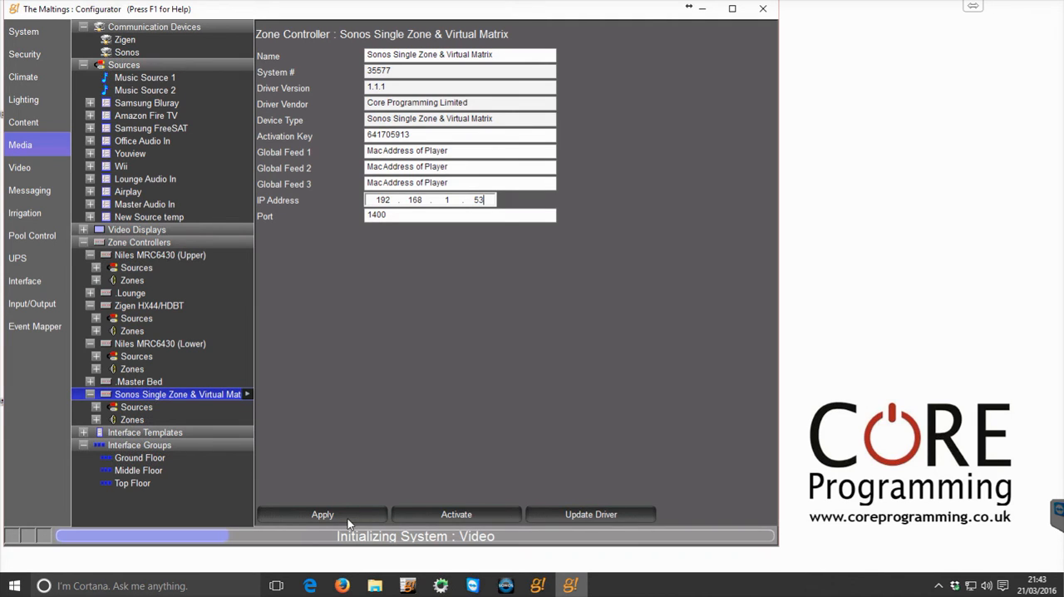
left_click(322, 513)
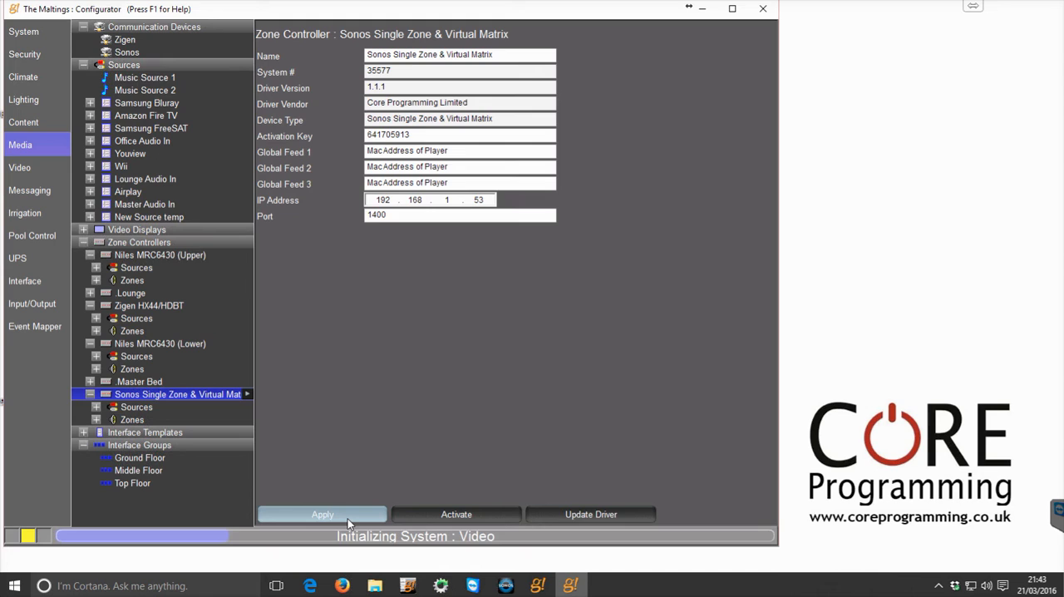
left_click(322, 514)
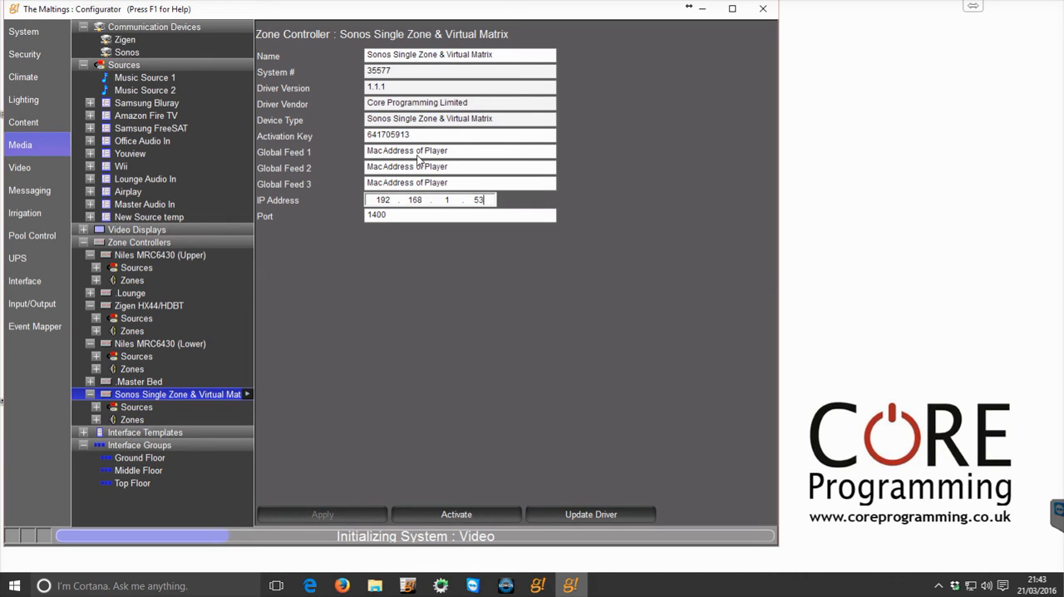
mouse_move(468, 229)
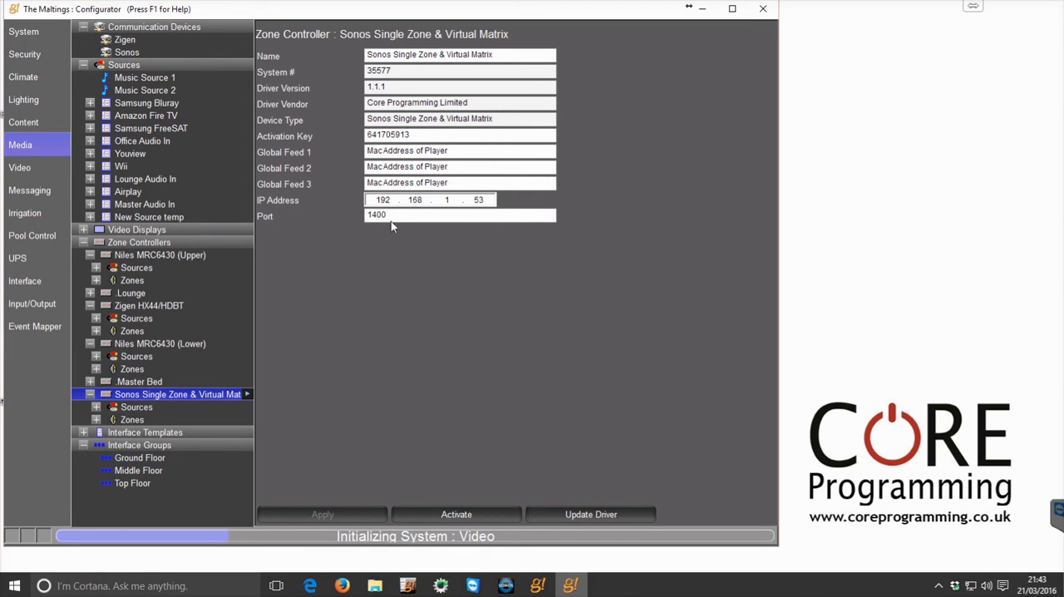
left_click(144, 90)
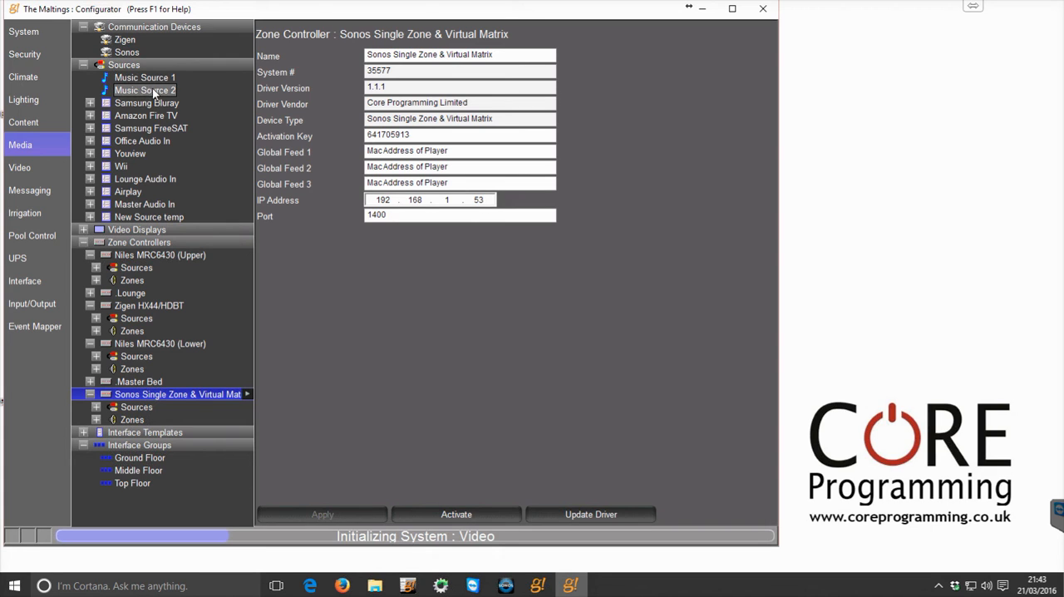
left_click(144, 90)
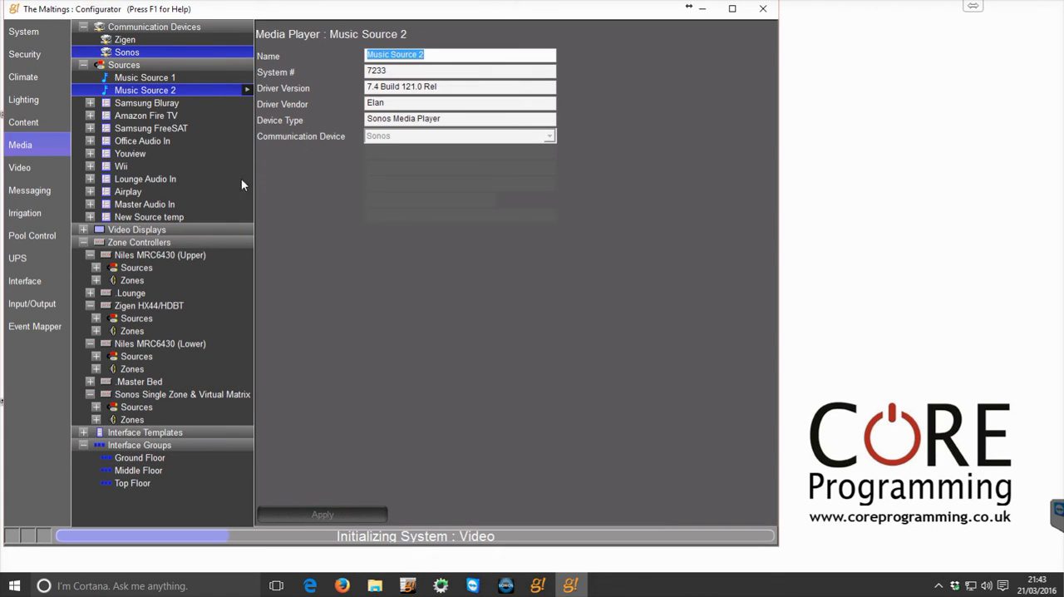
mouse_move(222, 101)
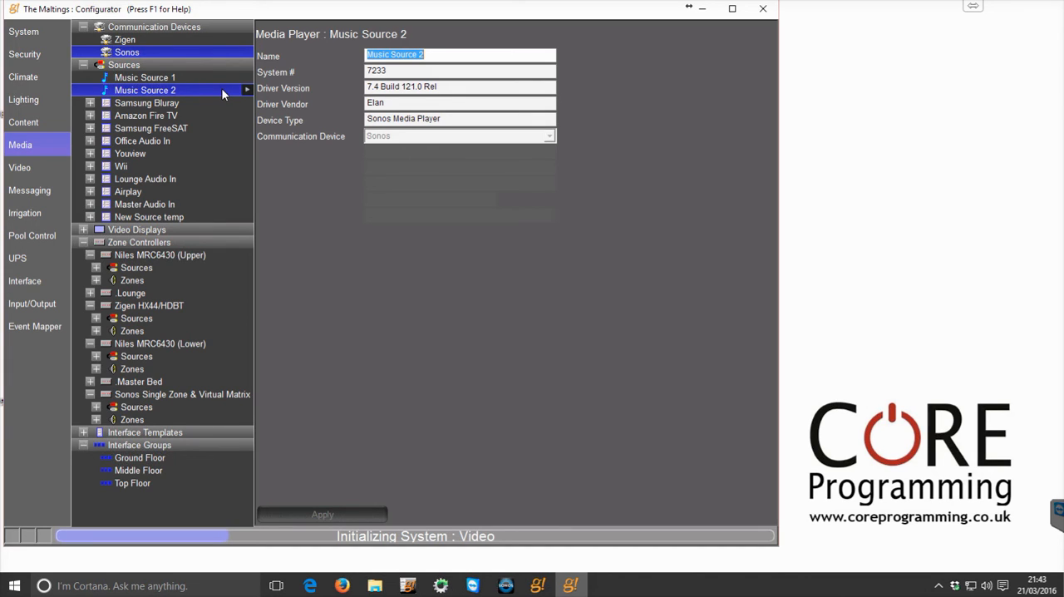
mouse_move(215, 93)
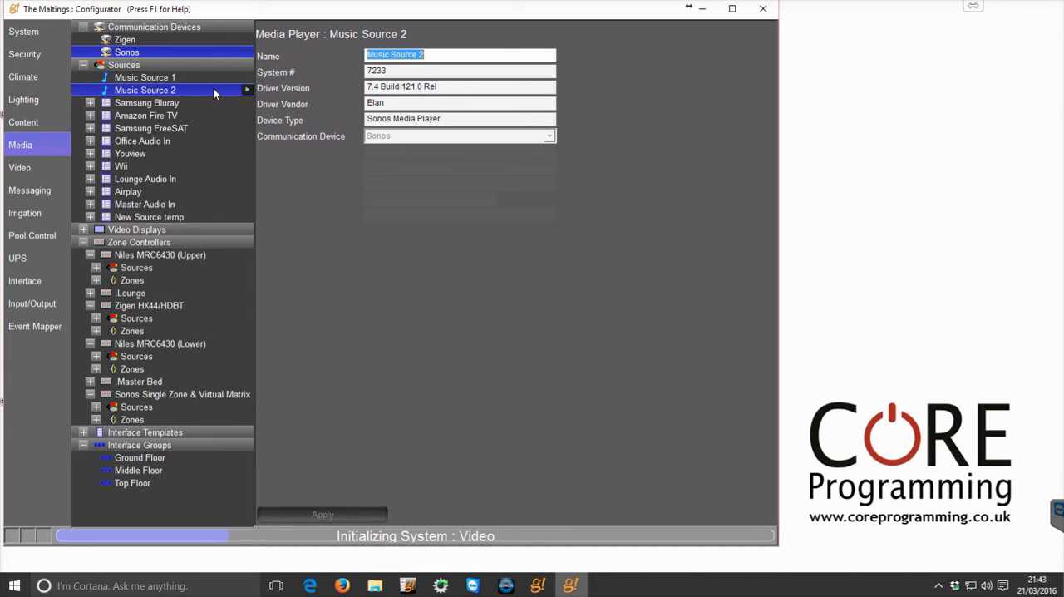
left_click(144, 76)
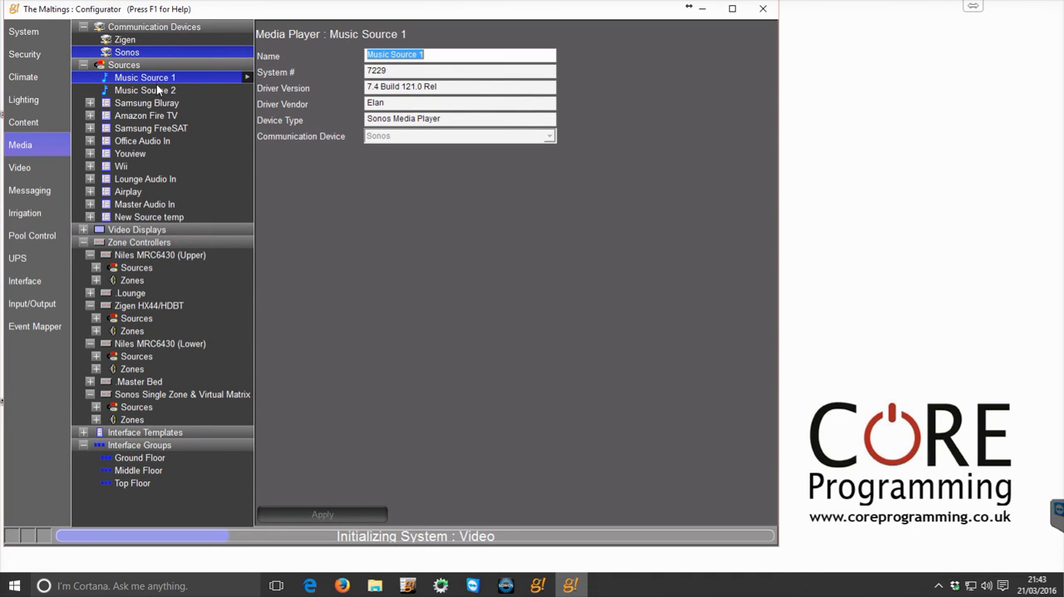
left_click(177, 394)
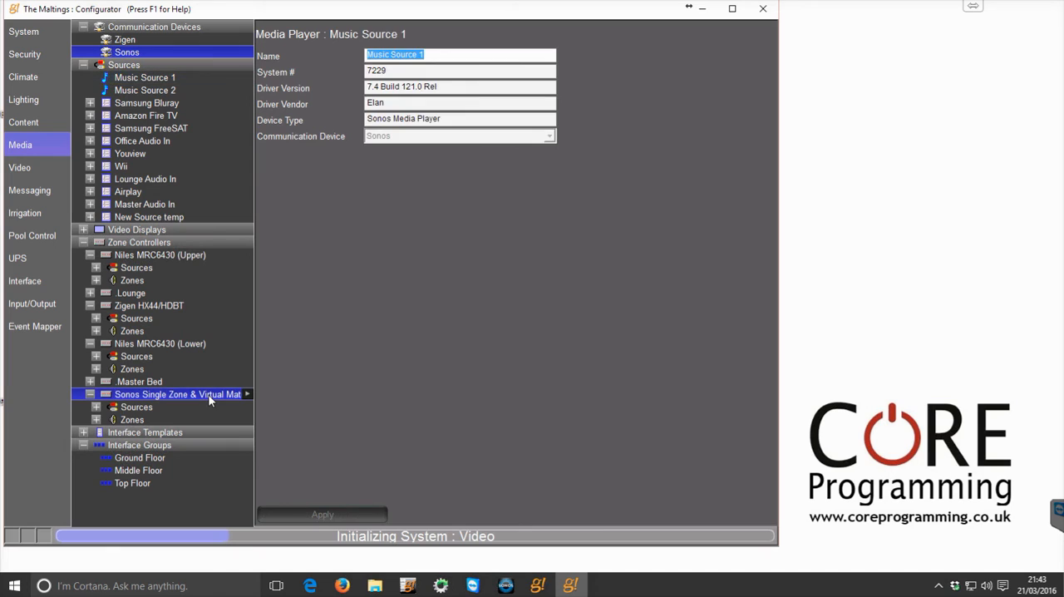
left_click(177, 393)
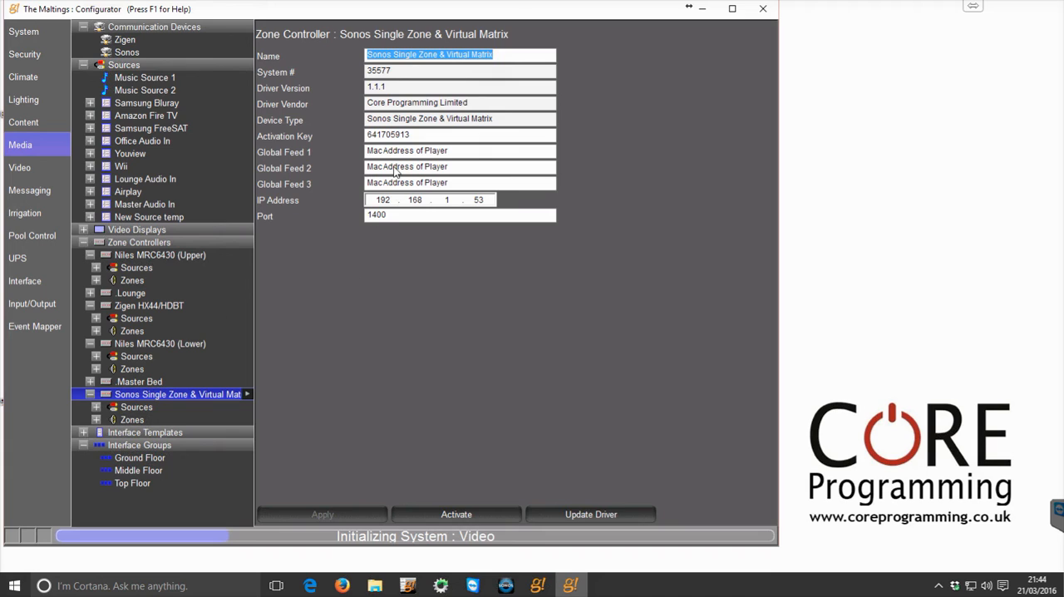
mouse_move(407, 331)
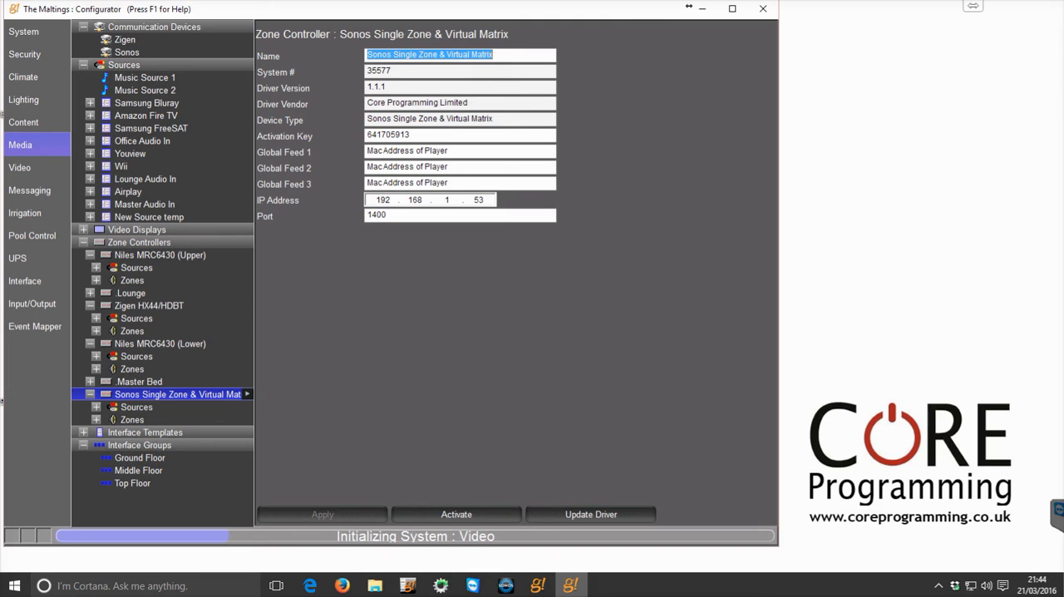
mouse_move(476, 142)
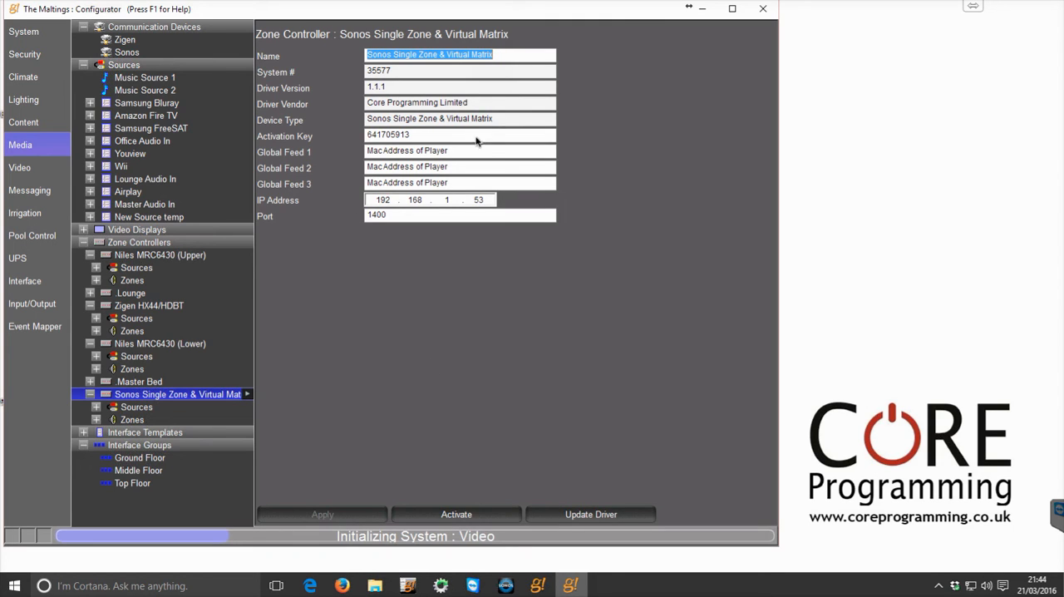
mouse_move(437, 156)
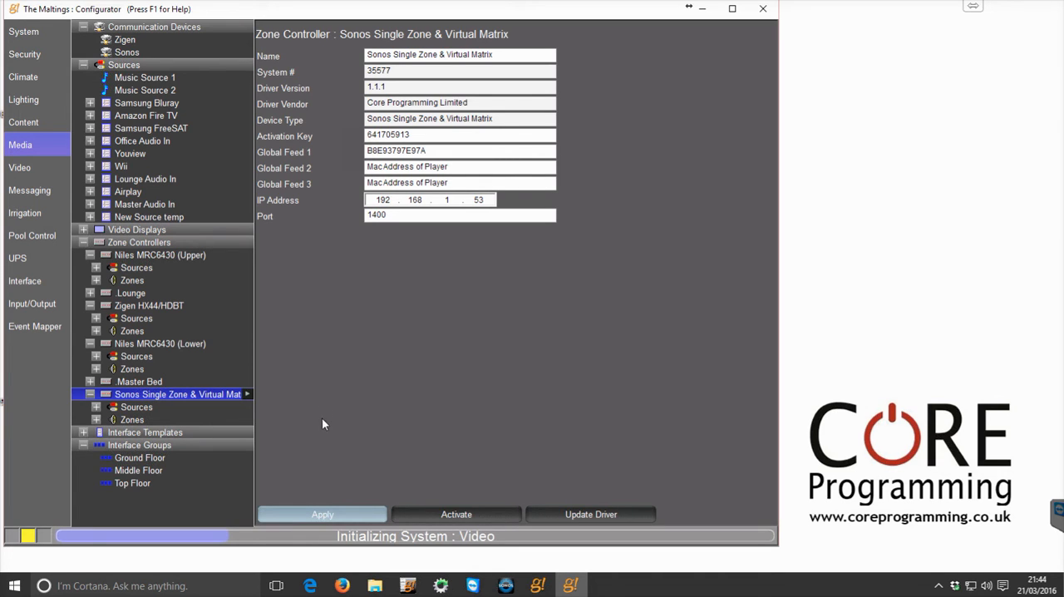
mouse_move(96, 414)
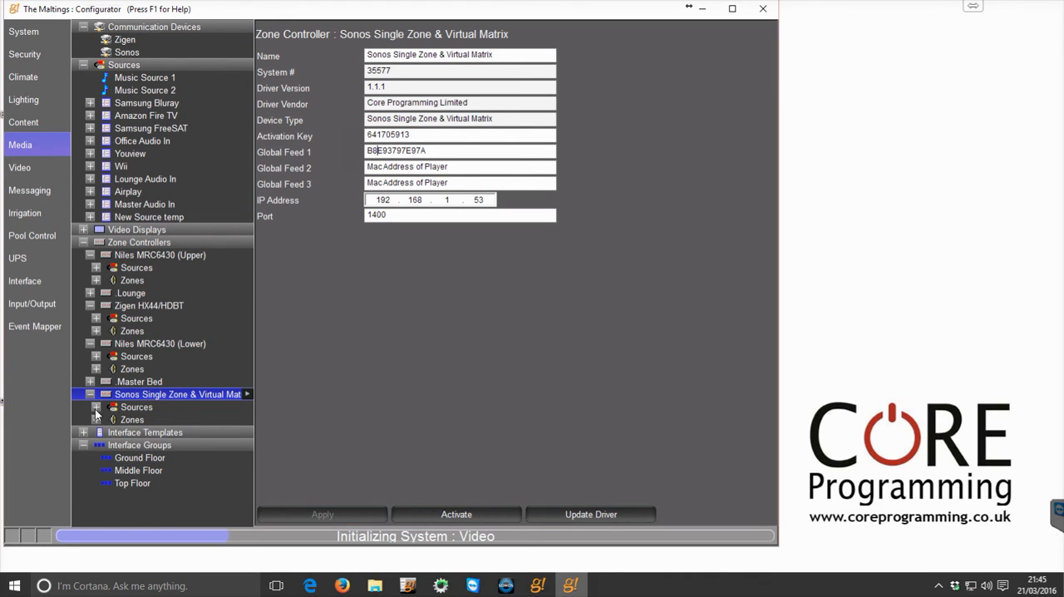
Set the Sonos Connect Amp's source device to Music Source 2 and apply it
left_click(96, 406)
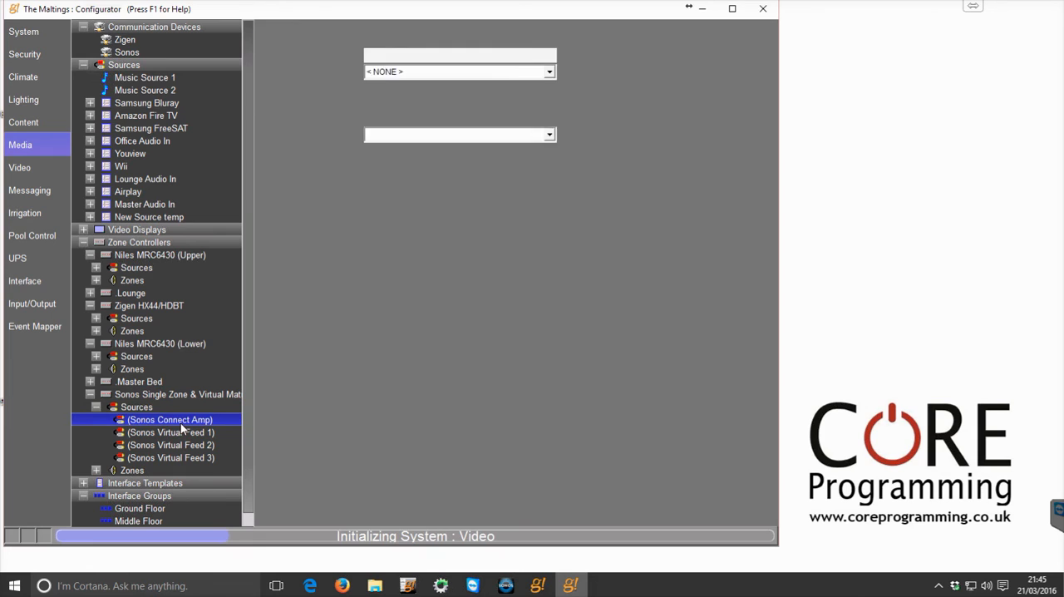
left_click(170, 420)
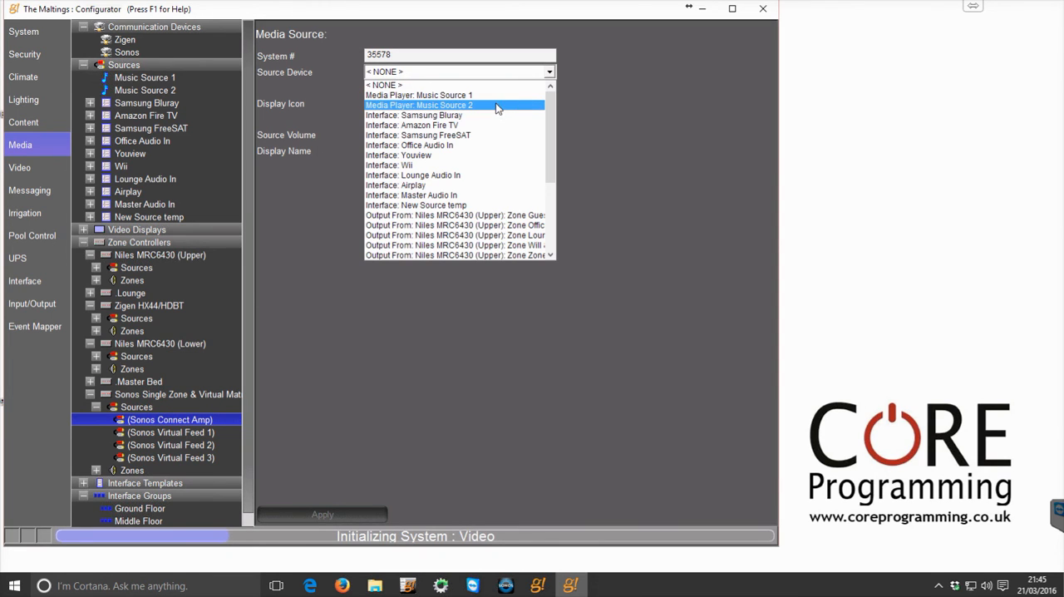
left_click(419, 104)
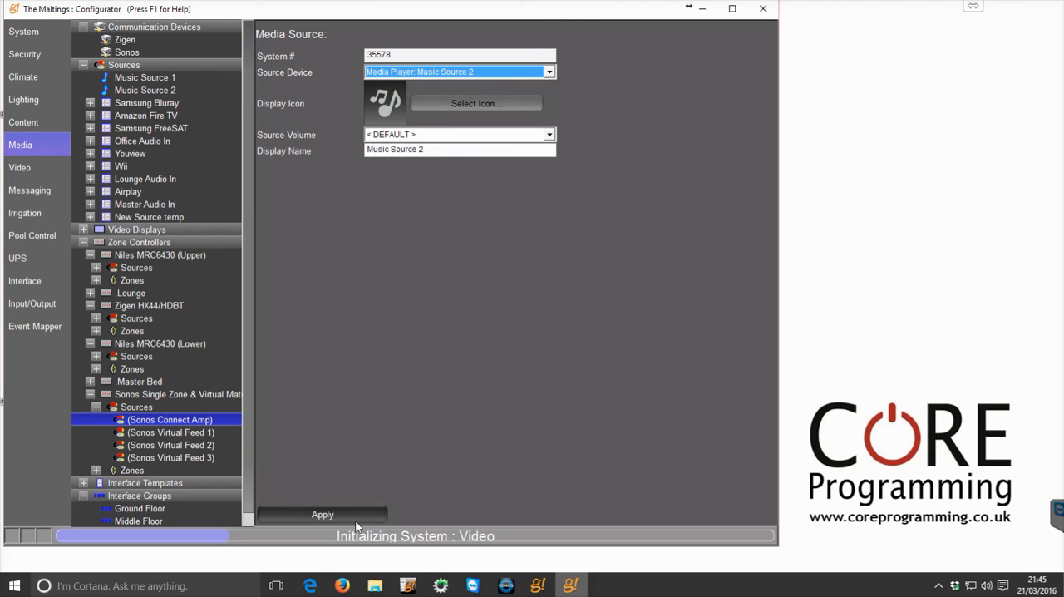
left_click(322, 513)
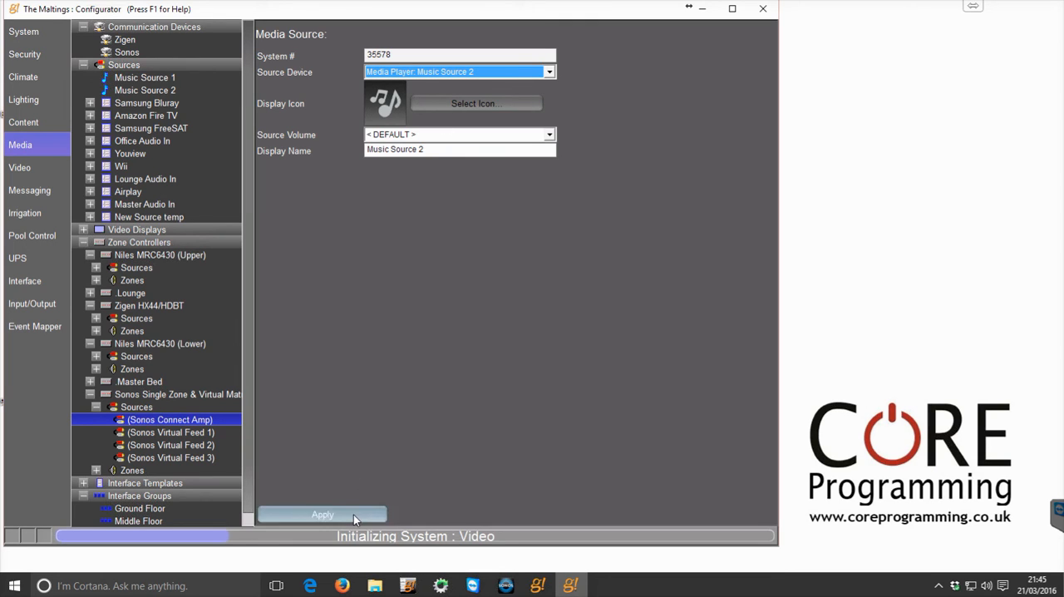
left_click(321, 514)
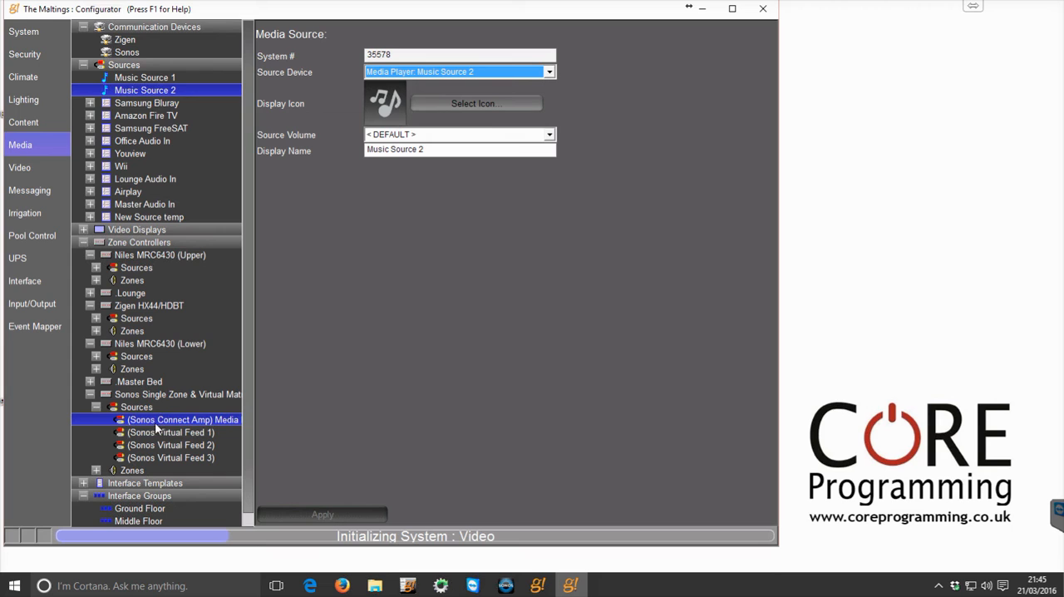
Set Virtual Feed 1's source to Music Source 2 with display name Aux In (Music 1)
left_click(170, 431)
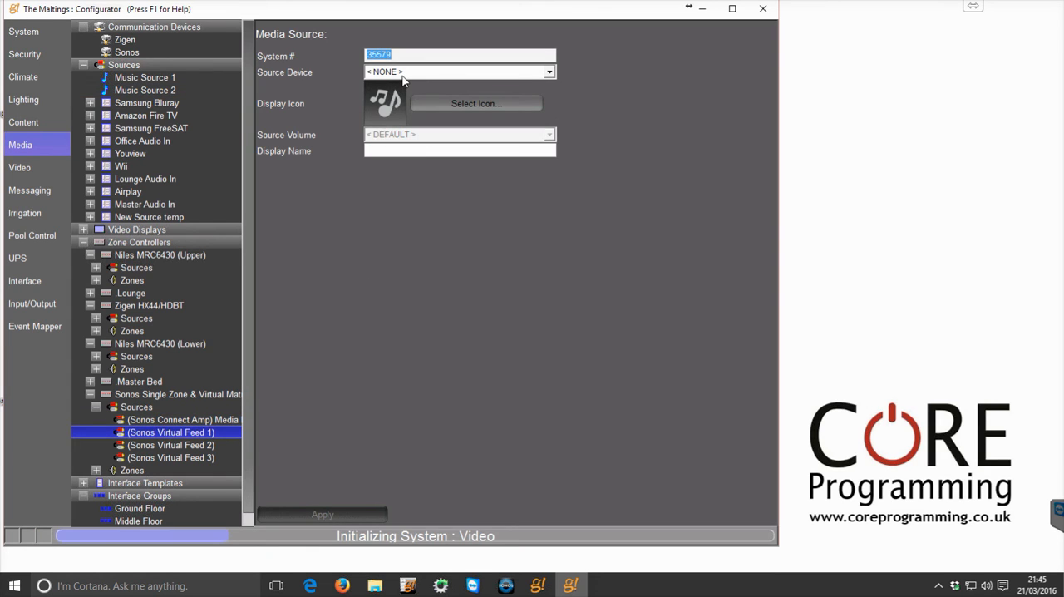
left_click(549, 71)
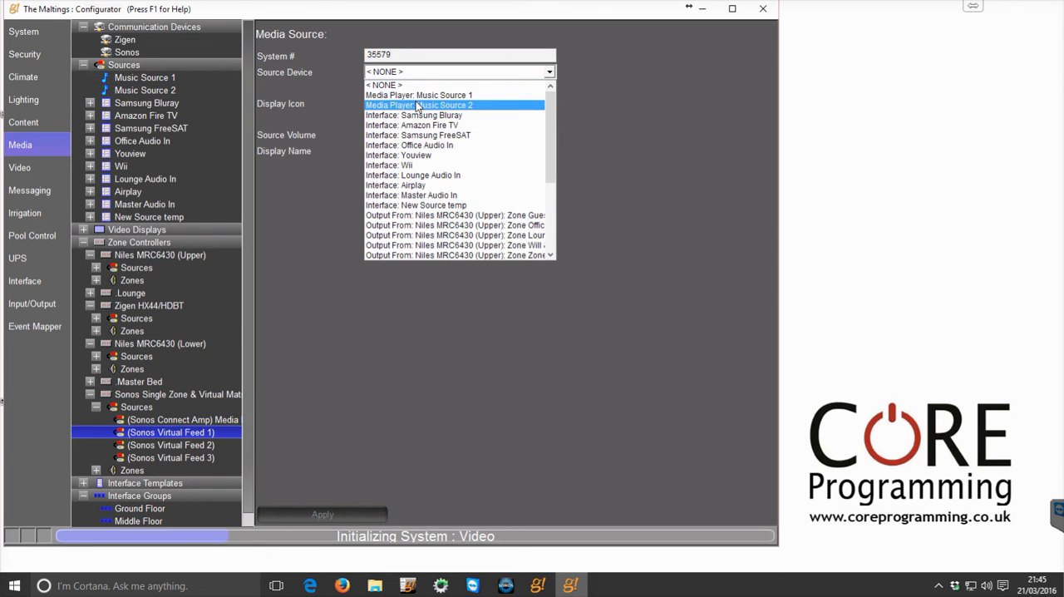
left_click(420, 104)
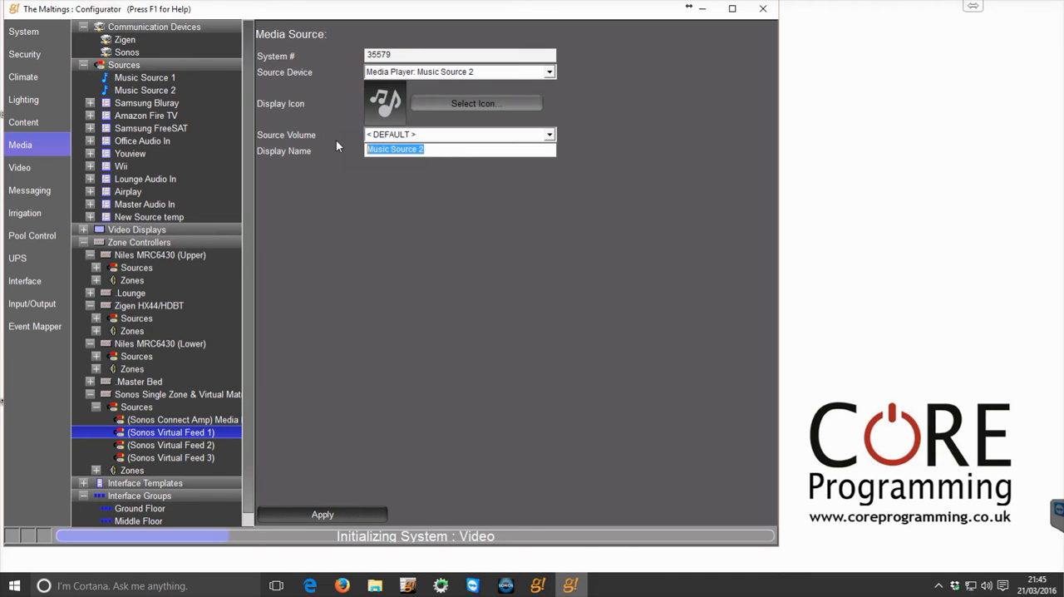
type("Aux In")
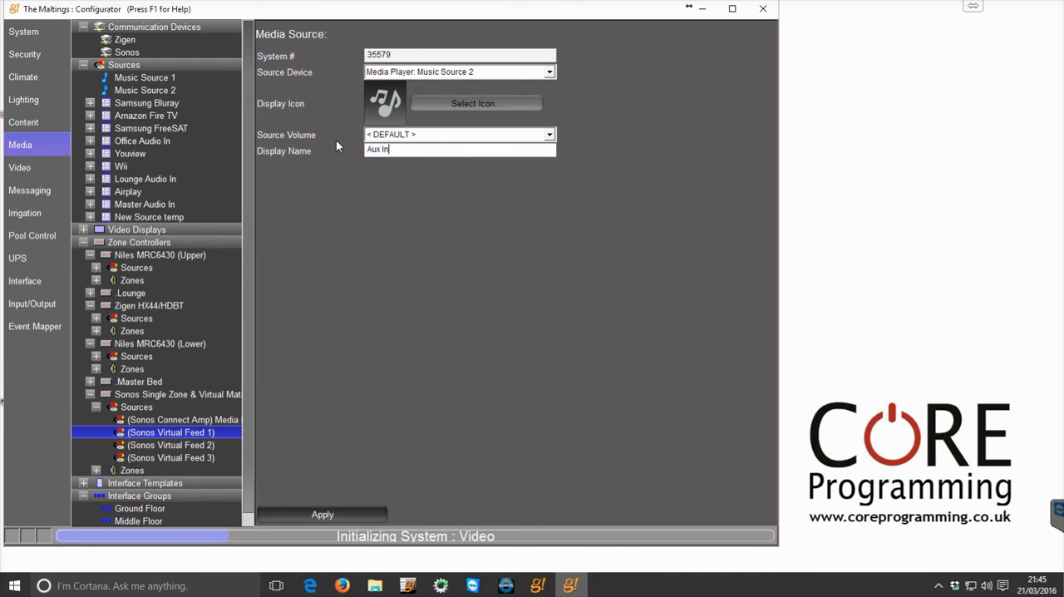
type("(Music 1")
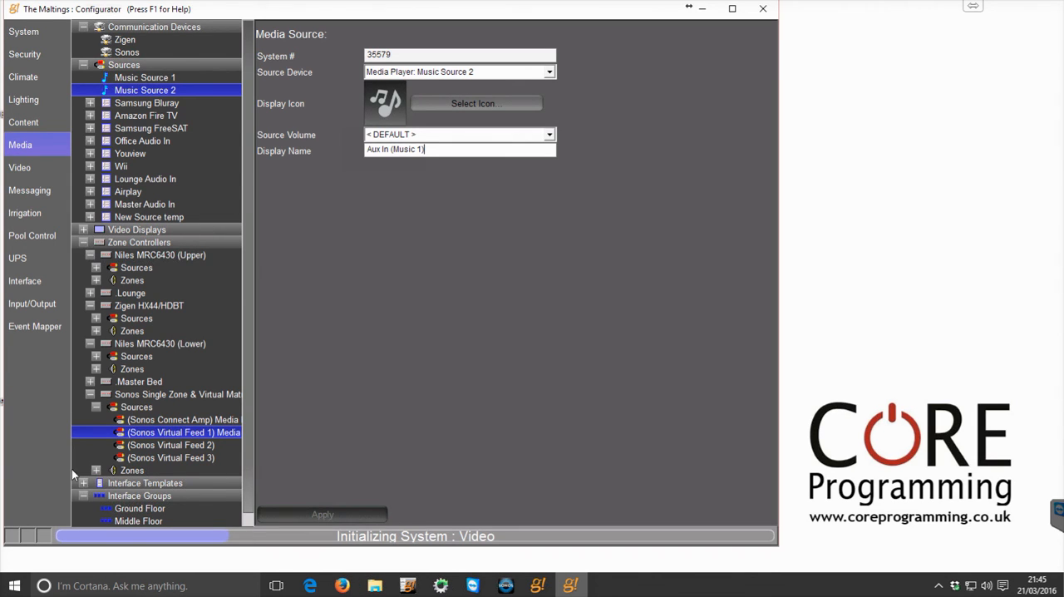
Name Zone 1 'Sonos Test' and add it to the Ground Floor interface group
left_click(132, 470)
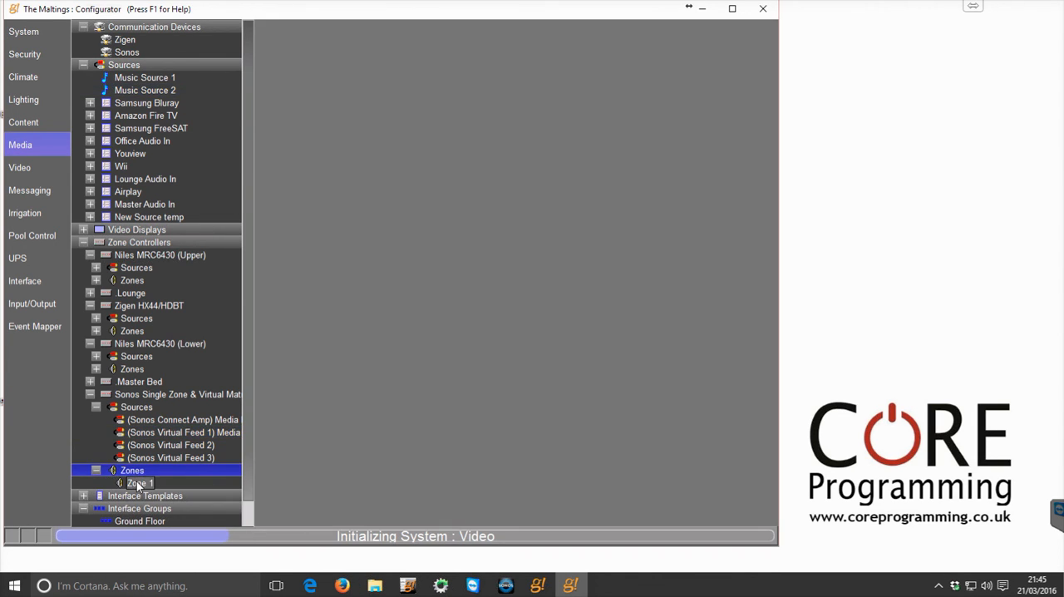
left_click(140, 482)
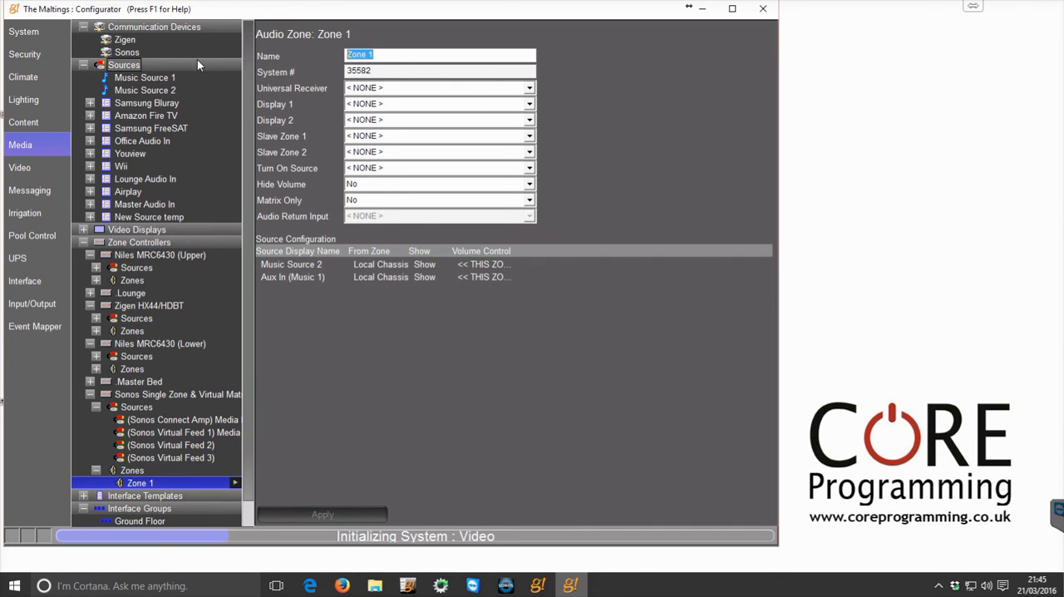
type("Sonos Test")
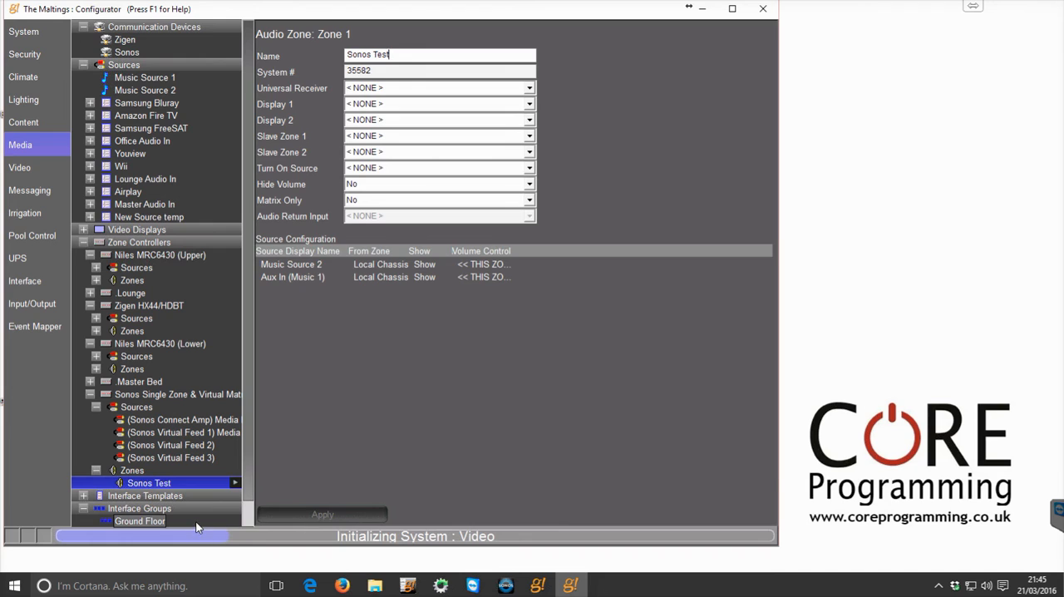
left_click(140, 520)
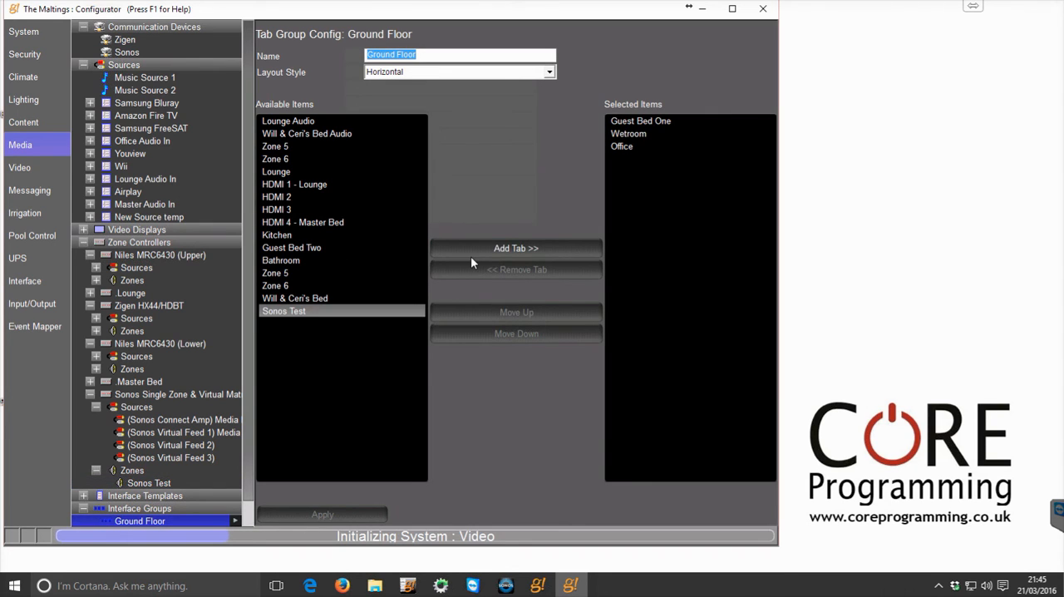
left_click(516, 248)
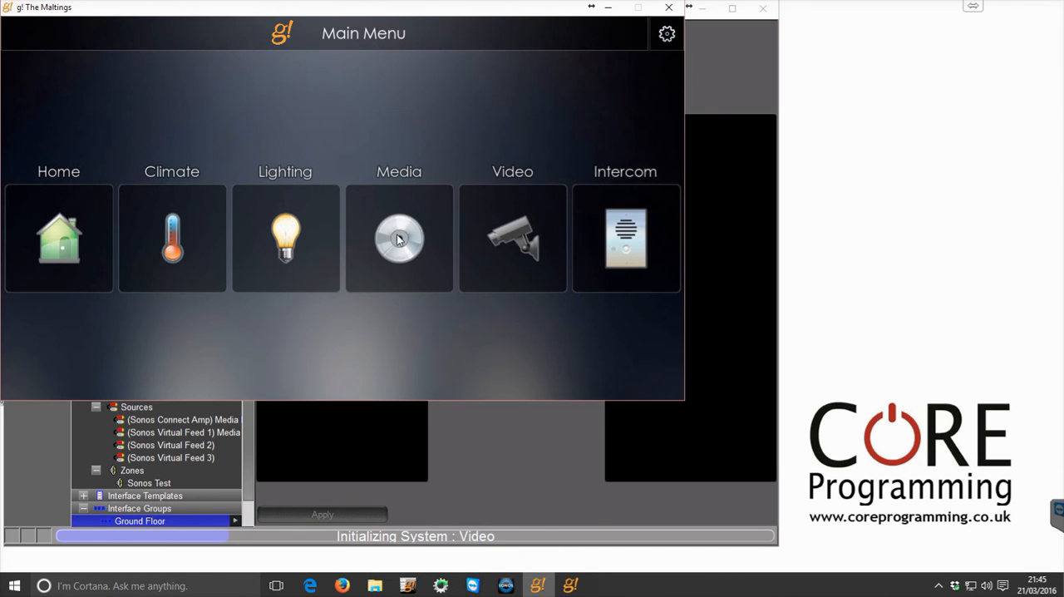
Make Music Source 2 the Sonos Test zone's source under Media, then bring up the Sonos controller
left_click(399, 239)
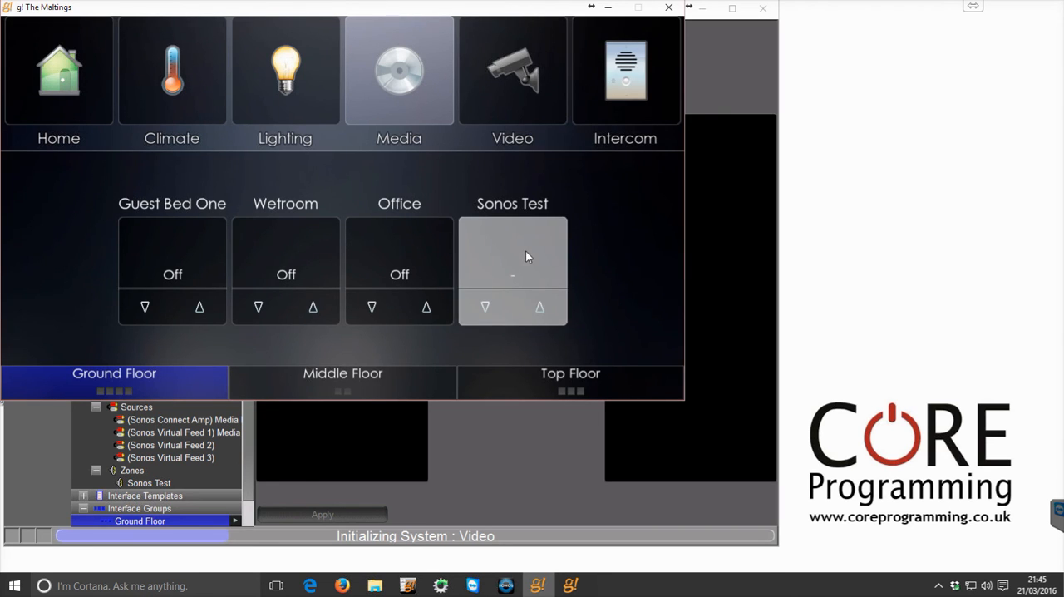
left_click(512, 253)
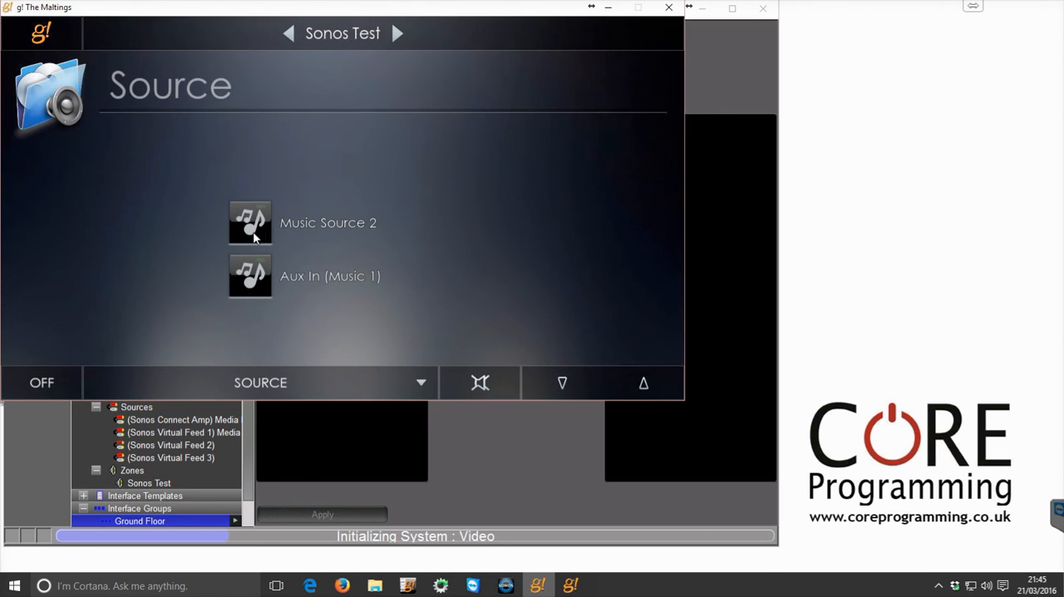
mouse_move(260, 233)
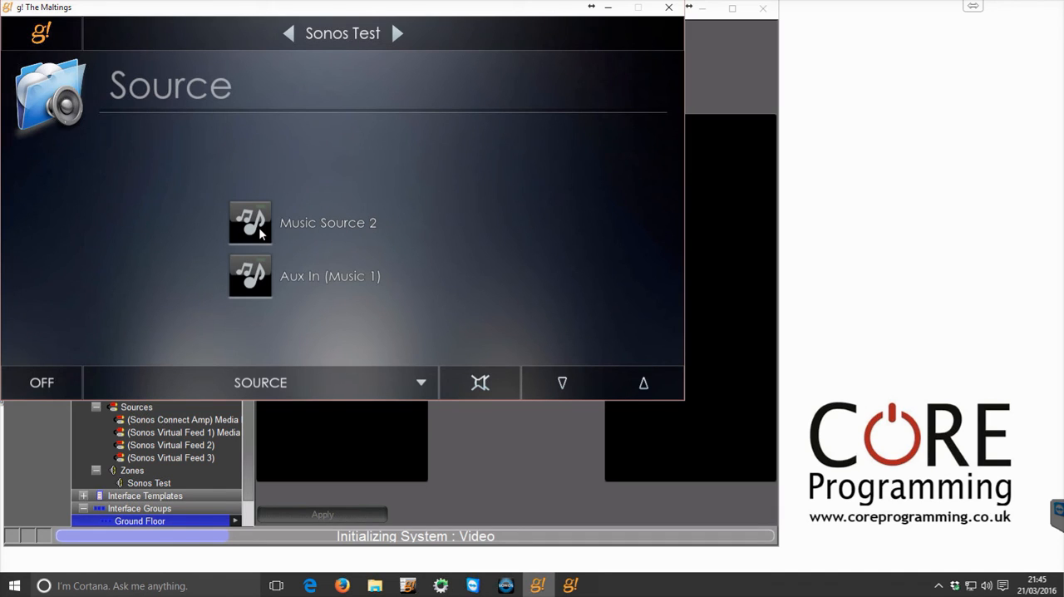
mouse_move(395, 326)
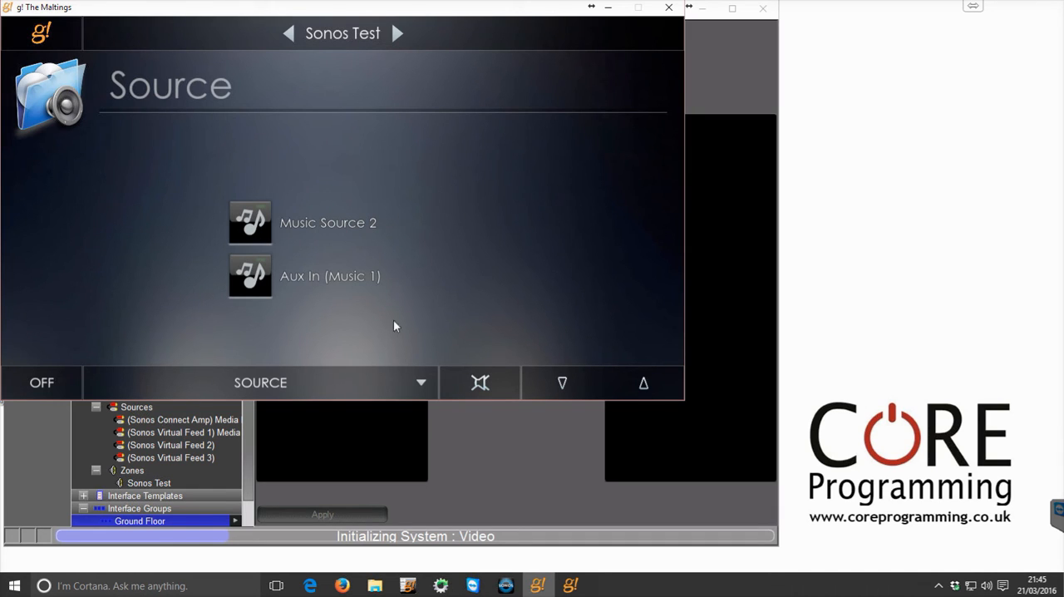
mouse_move(252, 291)
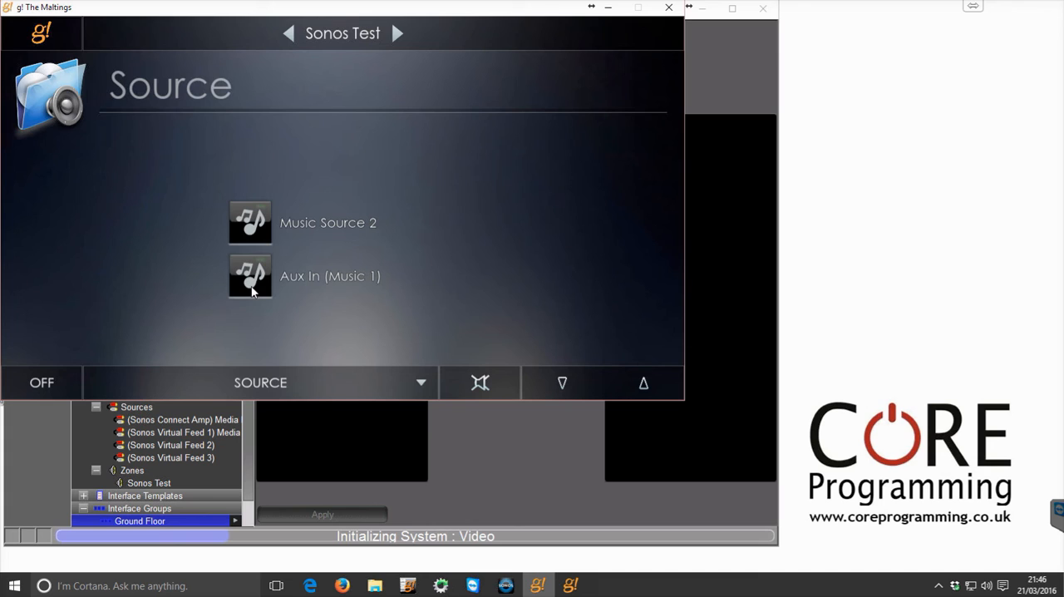
mouse_move(254, 257)
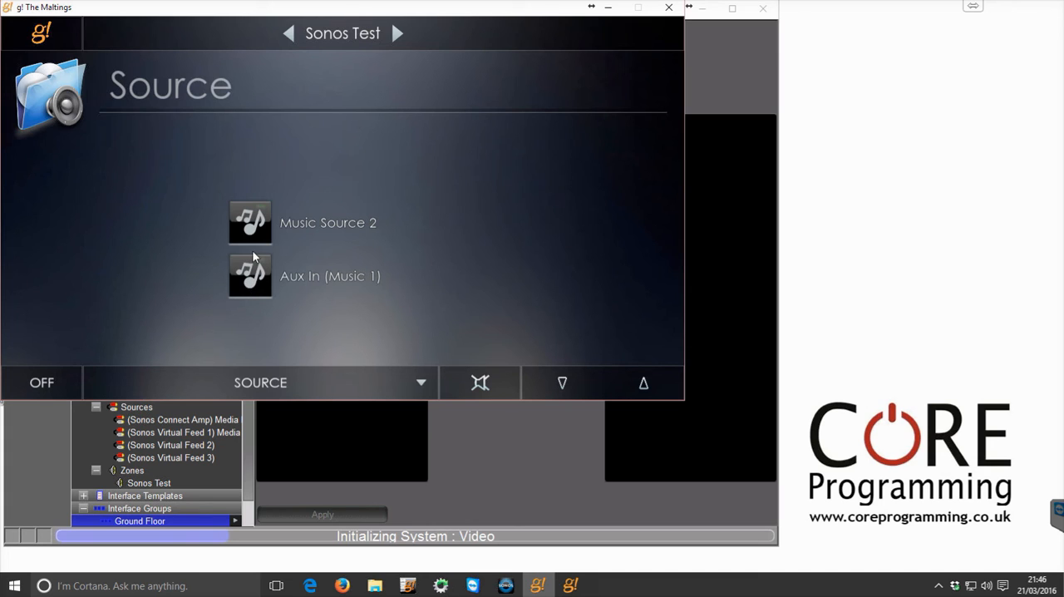
mouse_move(243, 231)
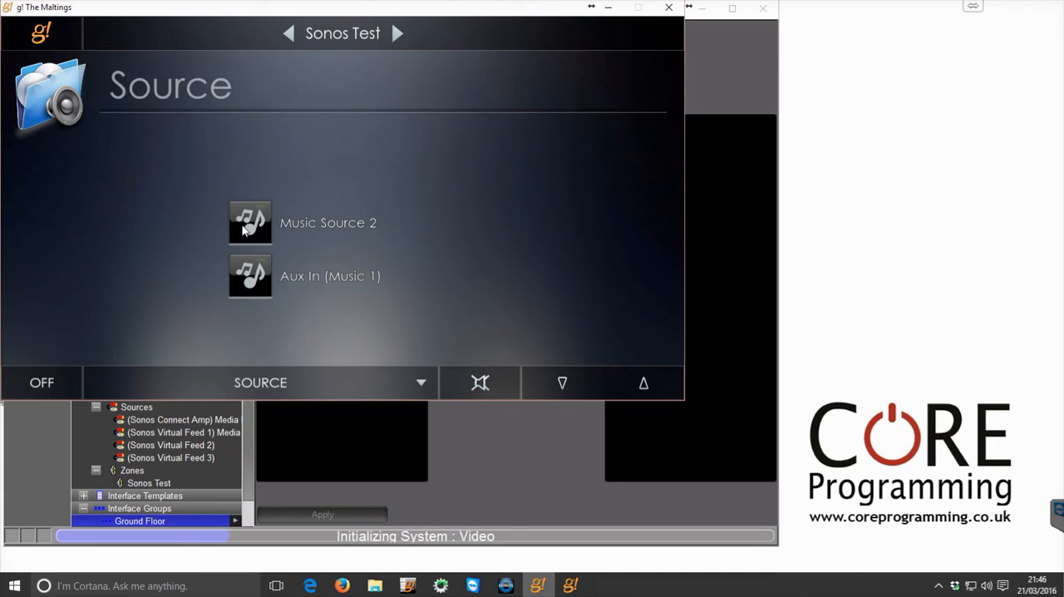
left_click(251, 222)
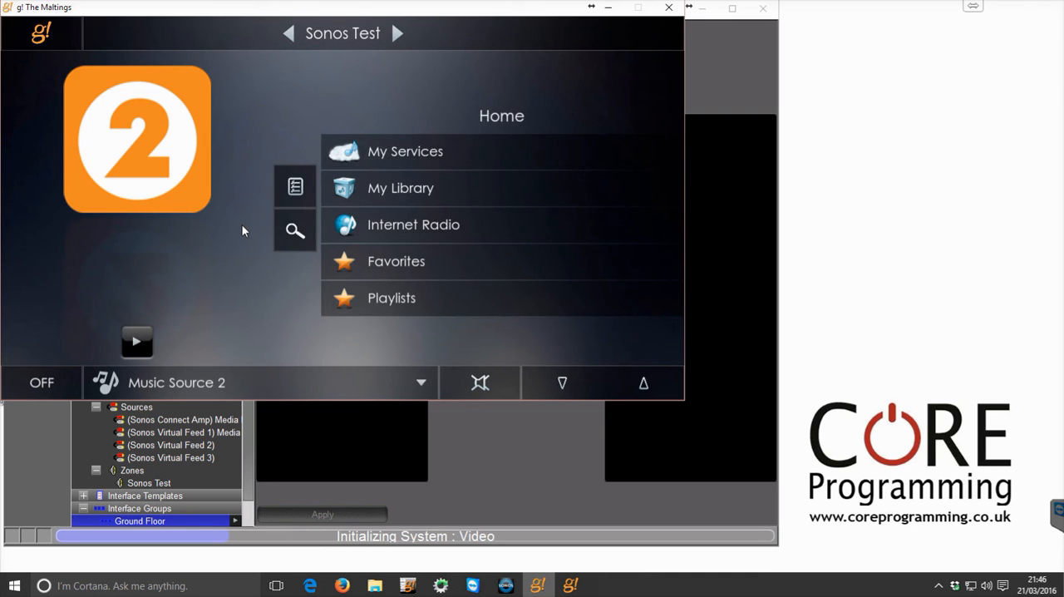
mouse_move(469, 368)
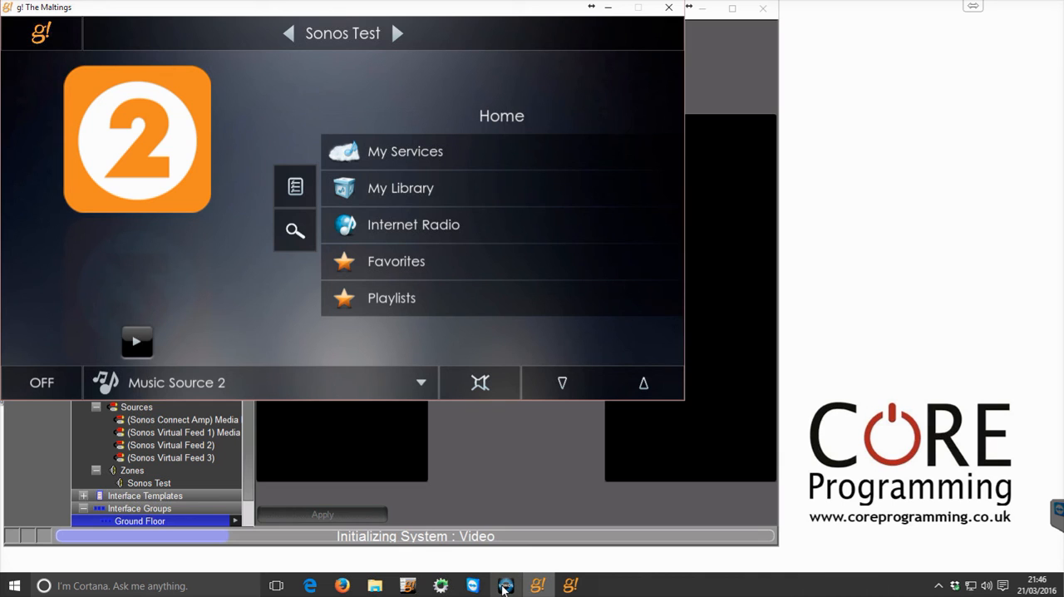
left_click(506, 585)
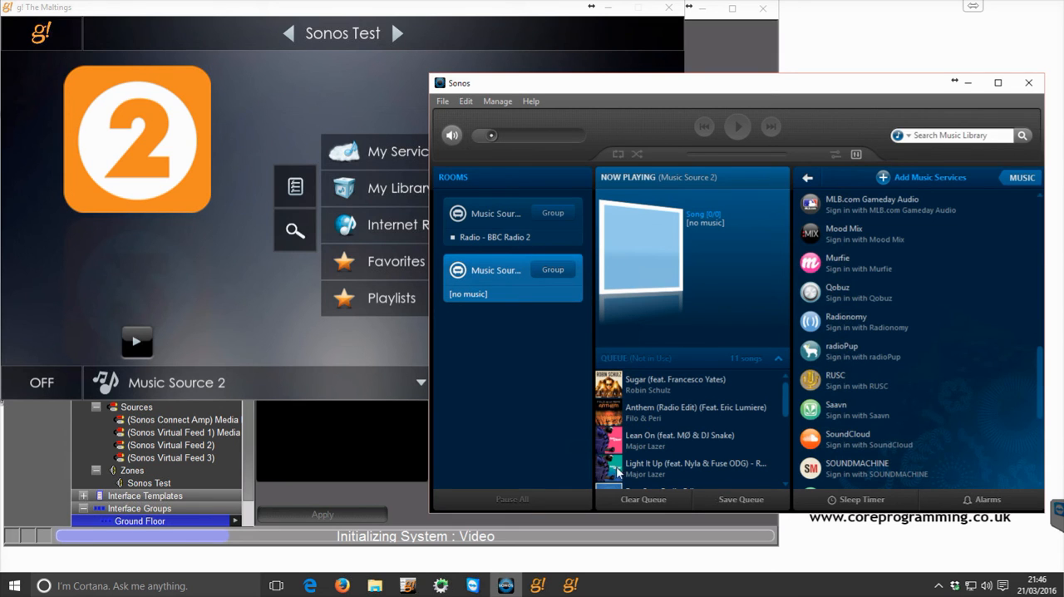
mouse_move(342, 328)
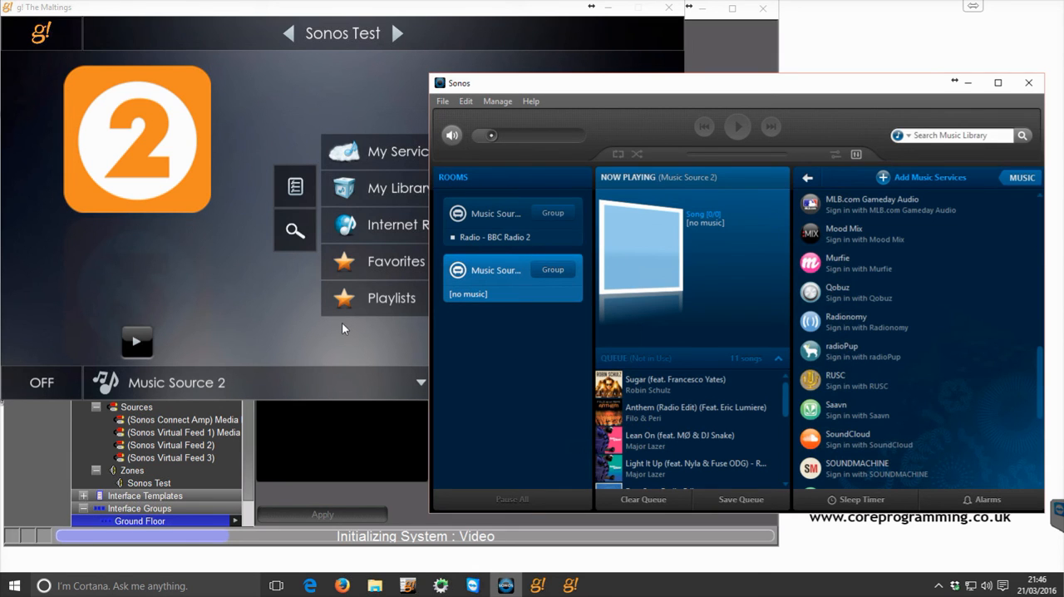
mouse_move(971, 74)
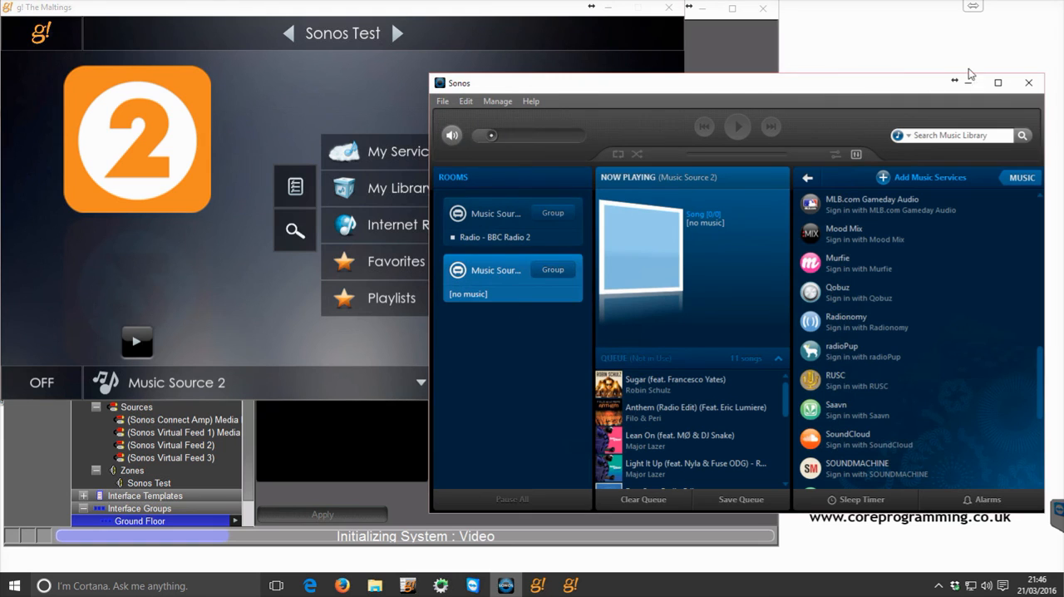
mouse_move(812, 83)
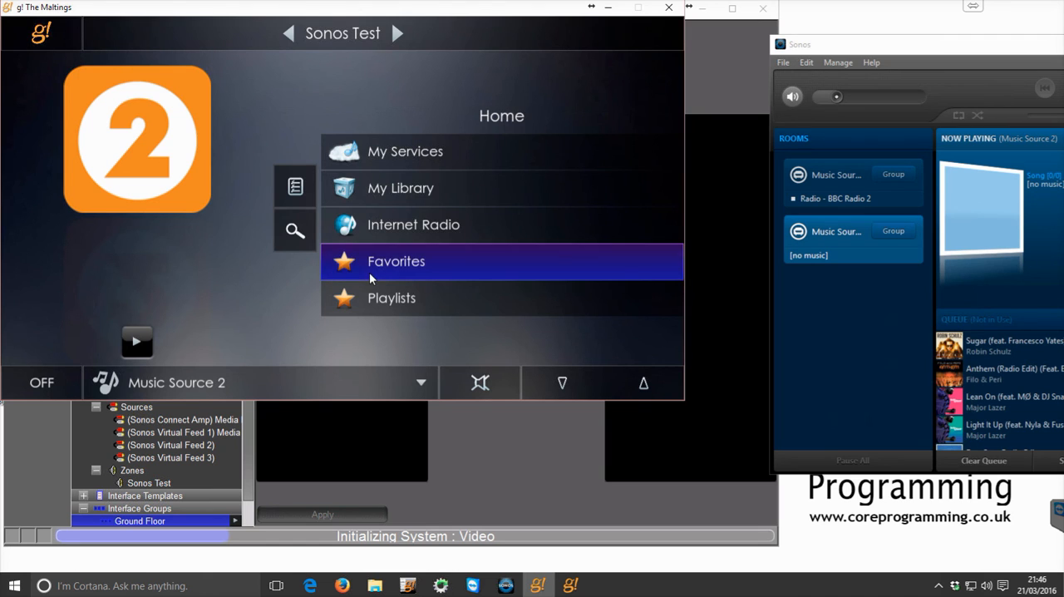
Show Music Source 2's favourite stations in the Sonos Test zone
left_click(396, 261)
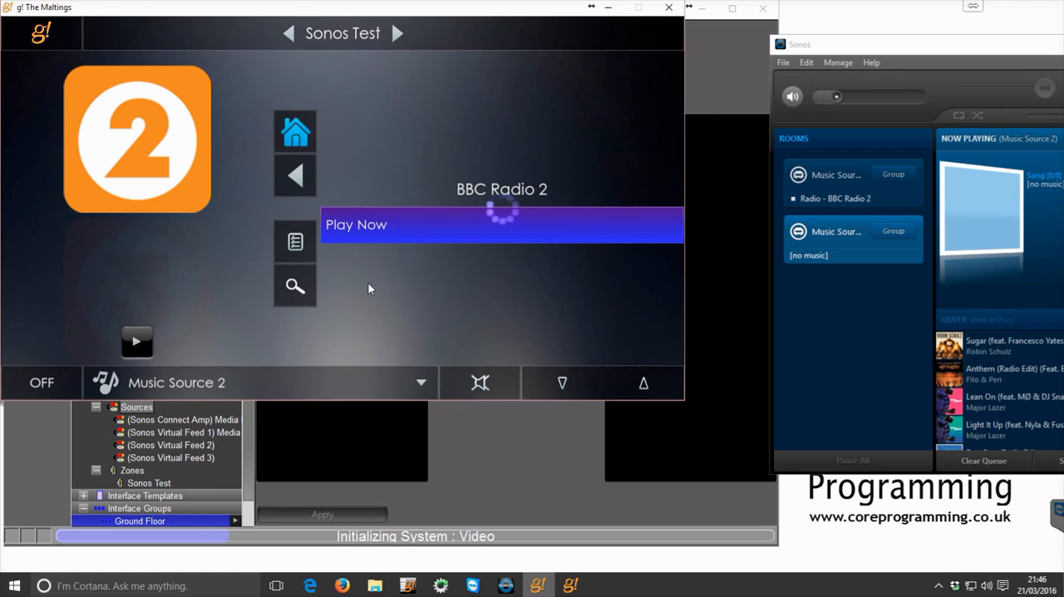
mouse_move(454, 329)
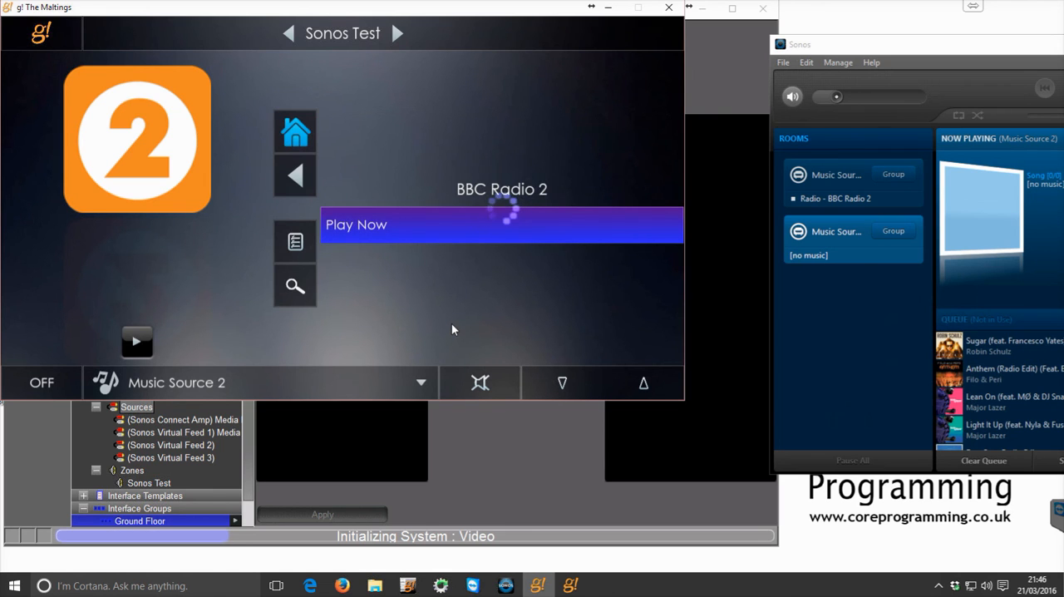
Start BBC Radio 2 playing in the Sonos Test zone via Play Now
left_click(502, 225)
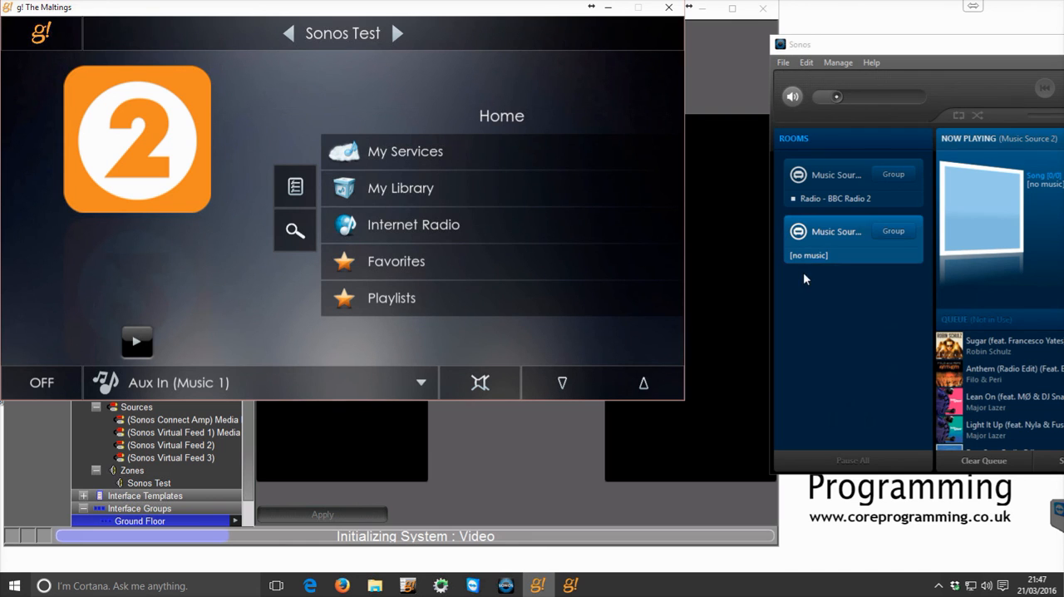
mouse_move(1031, 302)
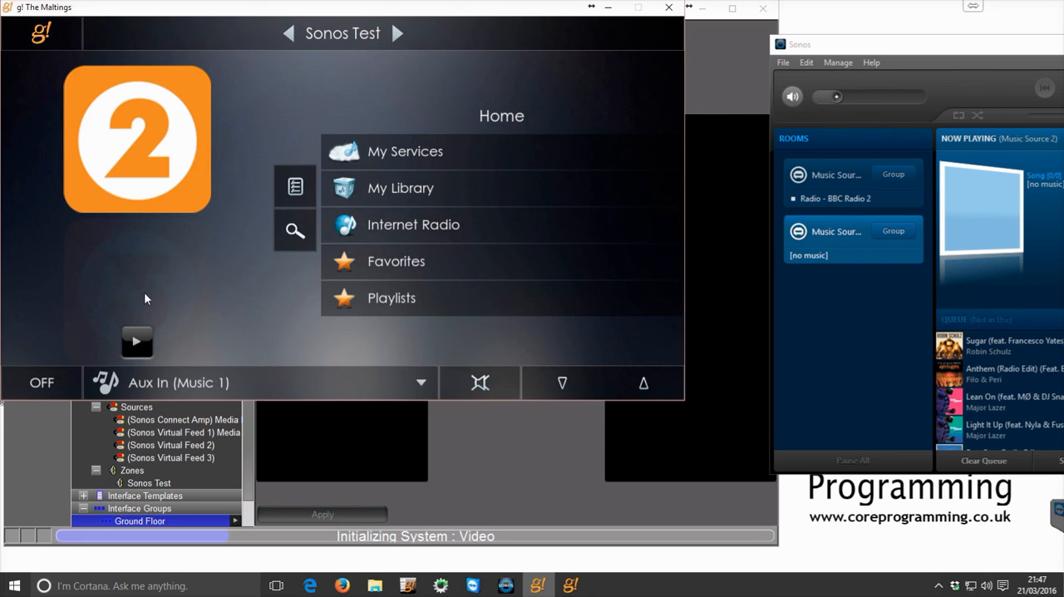
mouse_move(396, 339)
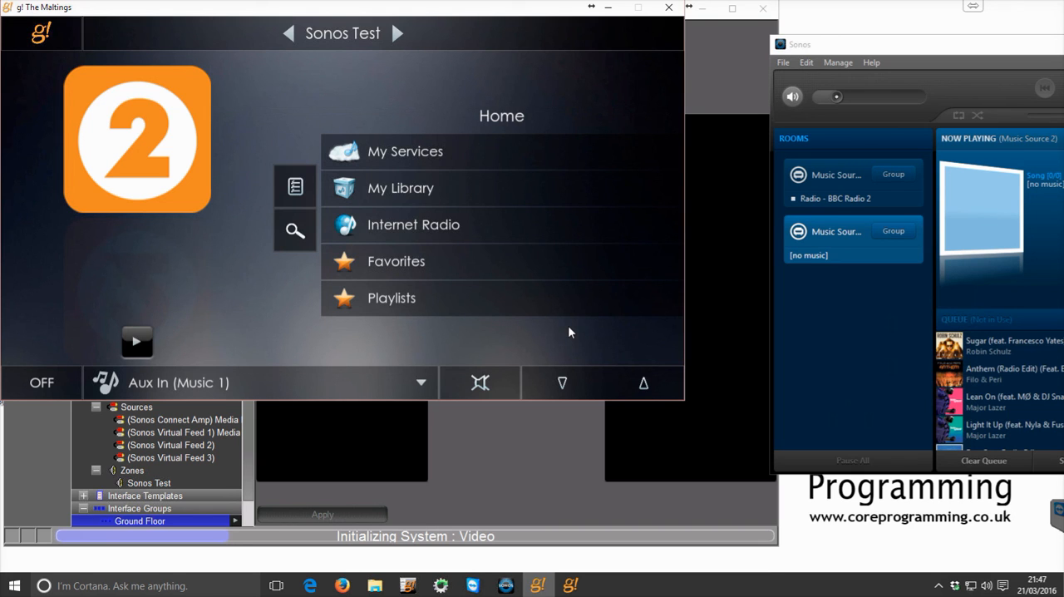
mouse_move(978, 321)
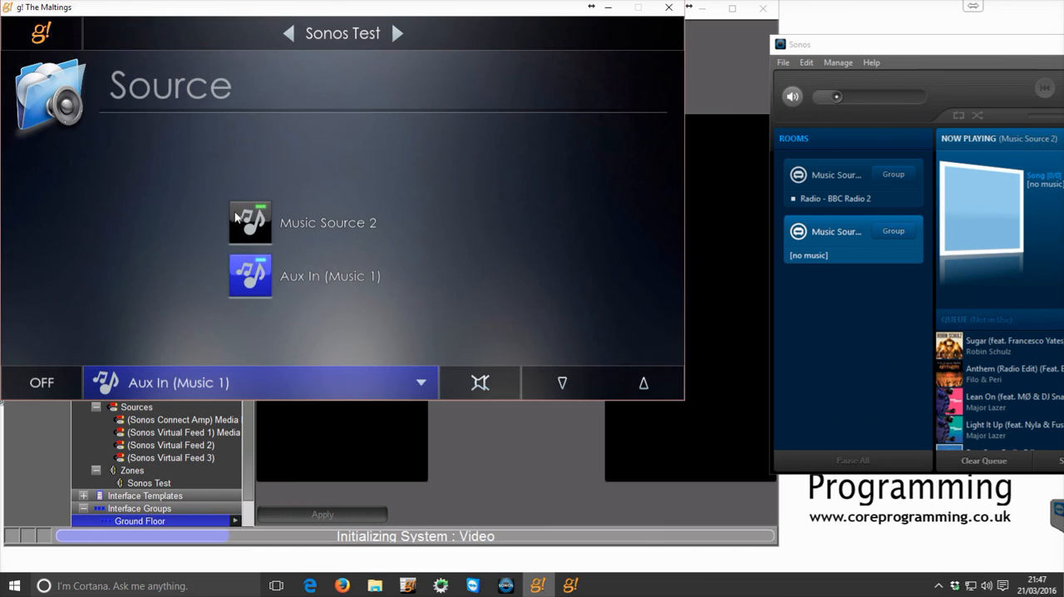
Switch Sonos Test back to Music Source 2 and select BBC Radio 2 from its favourites
left_click(250, 222)
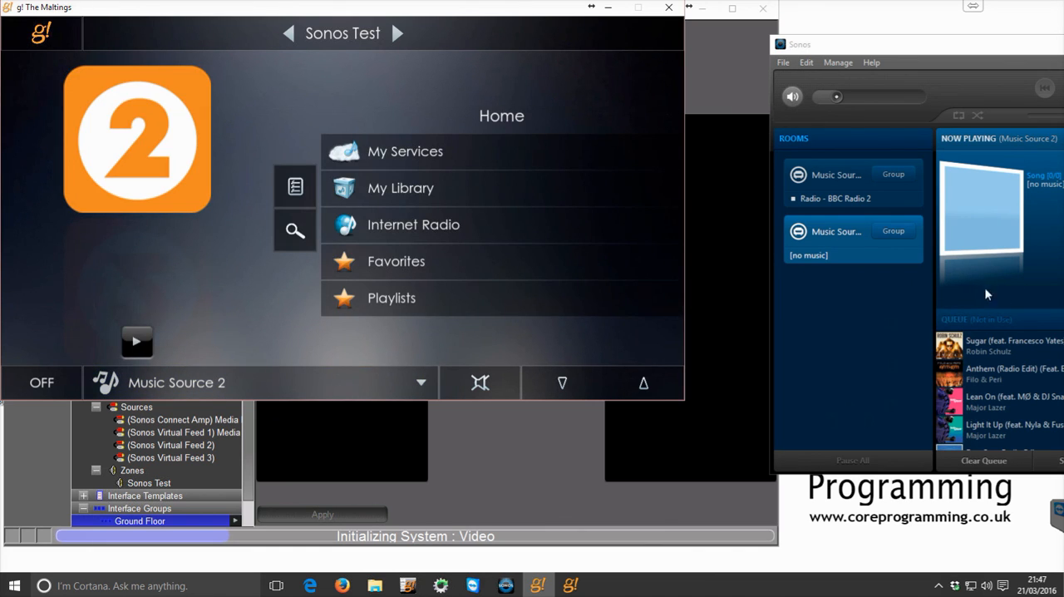
left_click(852, 239)
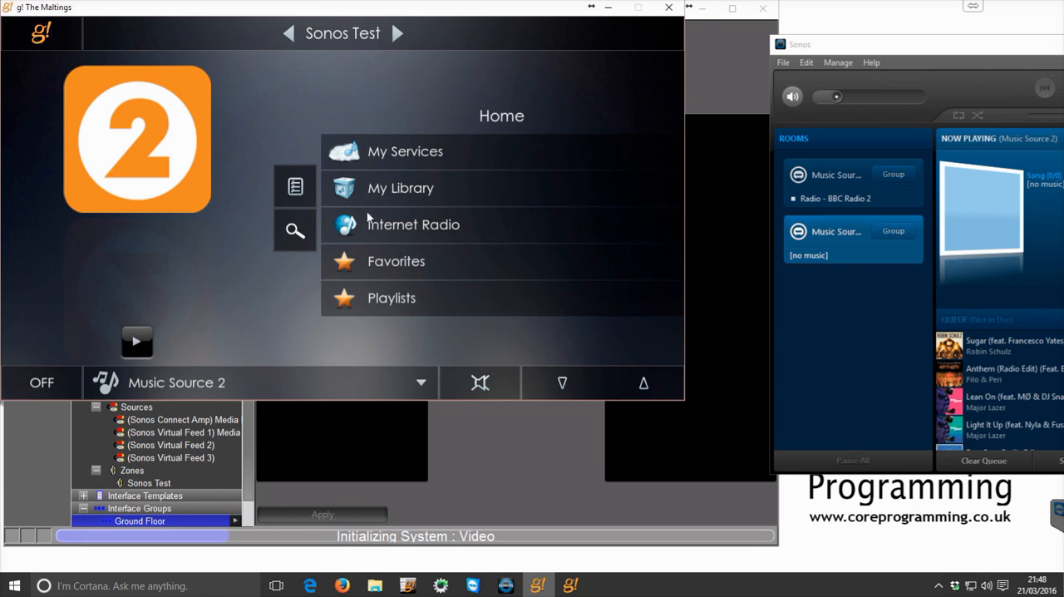
mouse_move(413, 173)
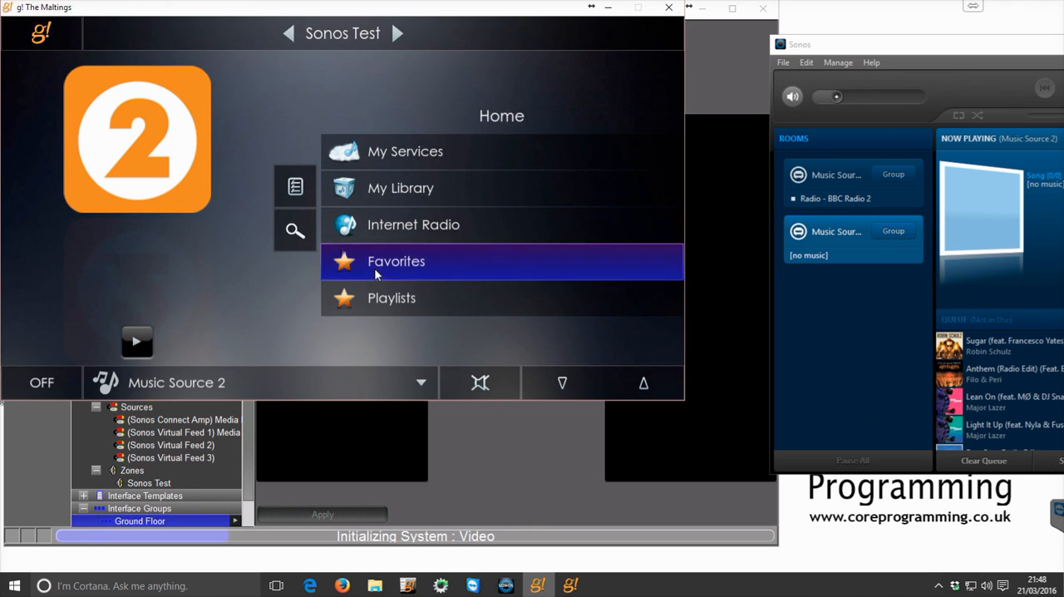
left_click(396, 261)
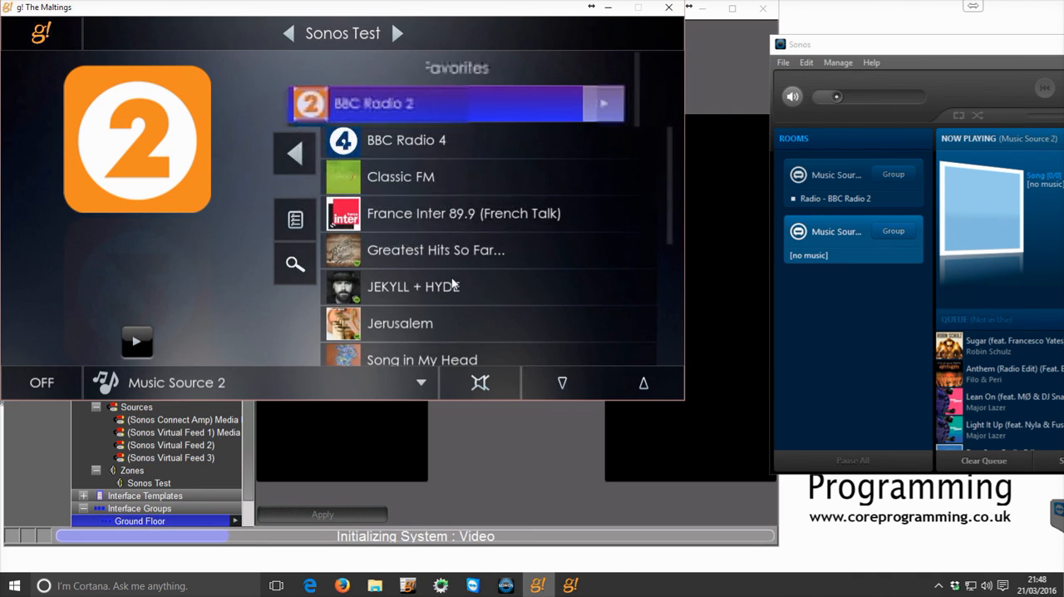
left_click(455, 103)
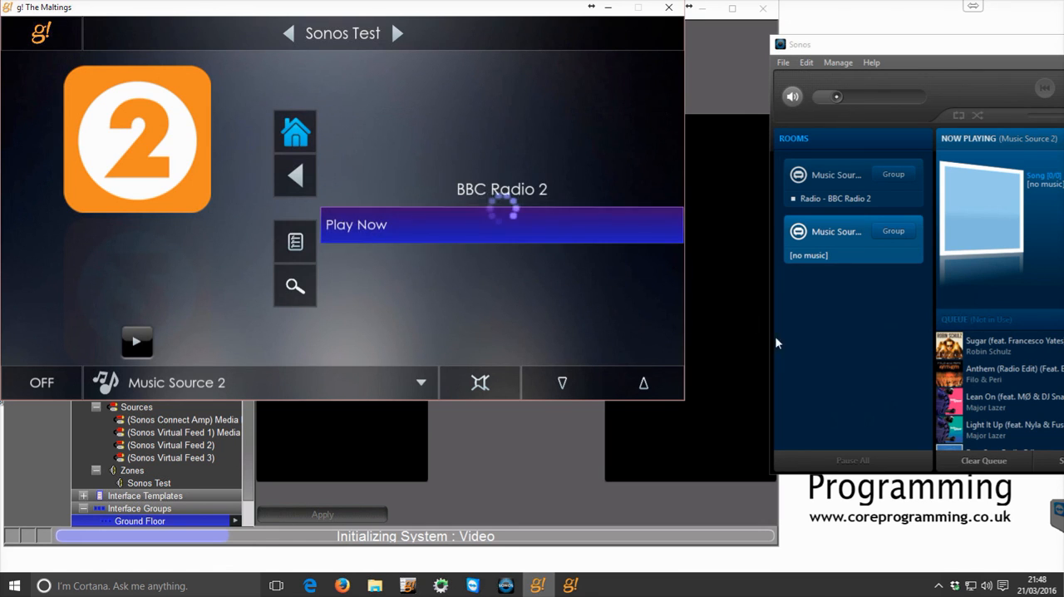